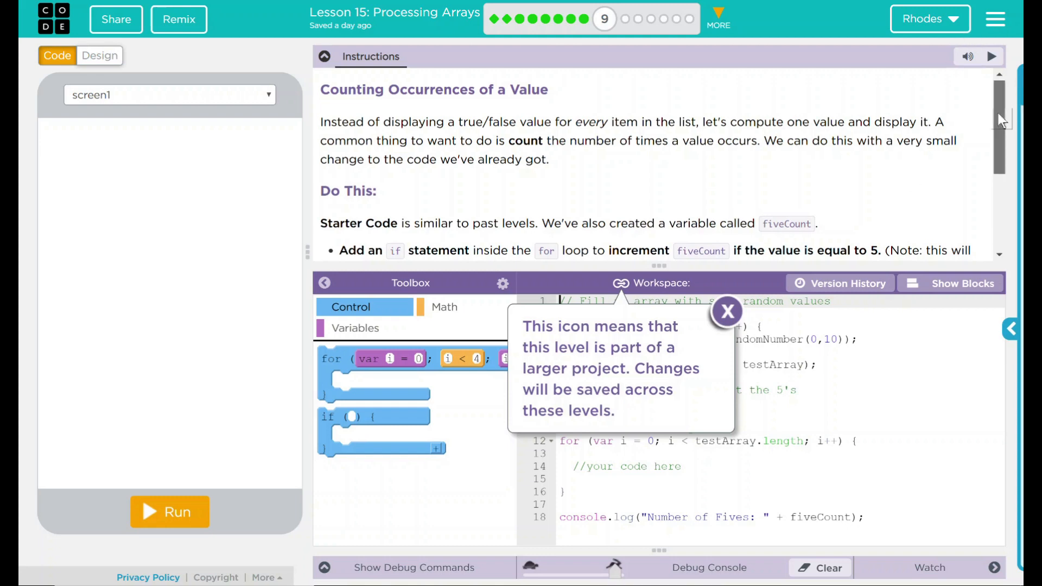
- Highlight the note on the previous if statement, dismiss the linked-project tip, and click into the code
scroll(down, 3)
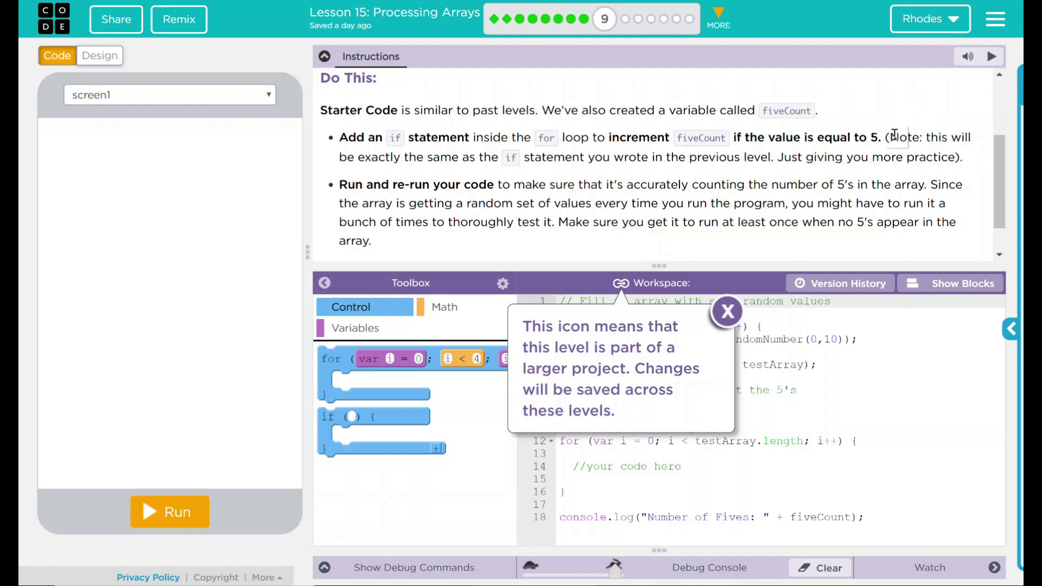
drag(889, 137, 964, 157)
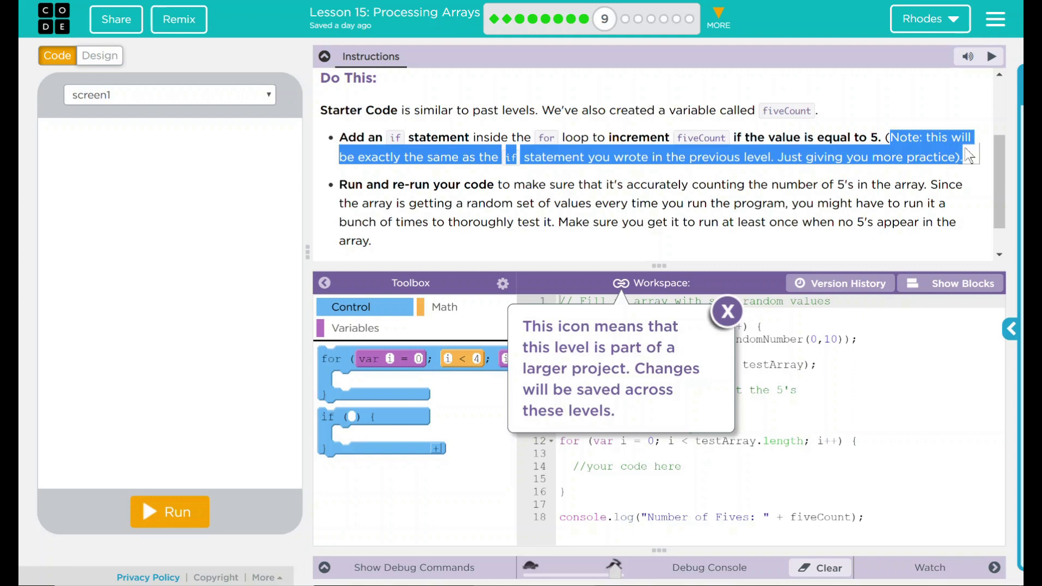
scroll(down, 3)
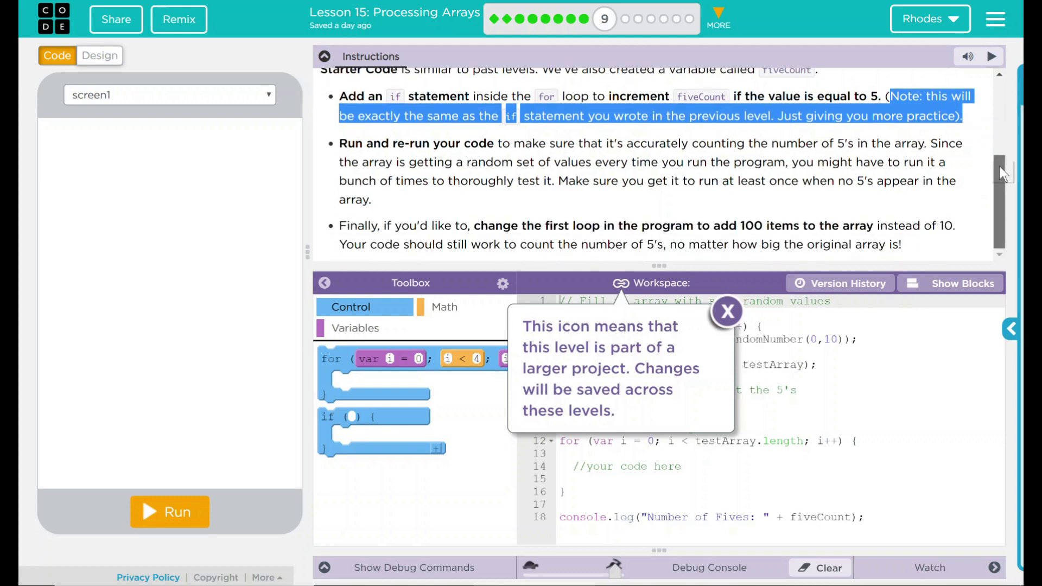
mouse_move(885, 171)
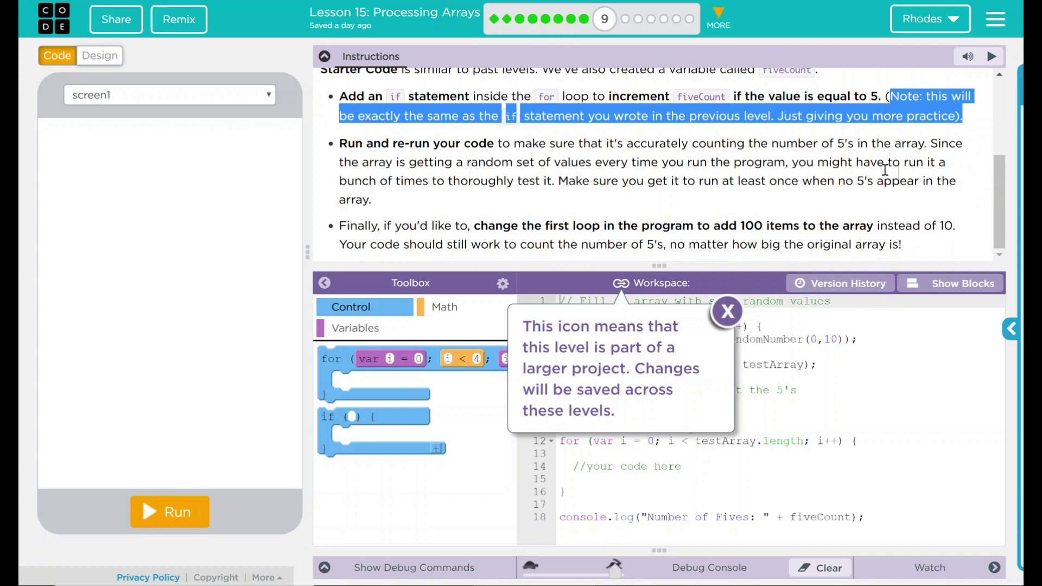
mouse_move(489, 297)
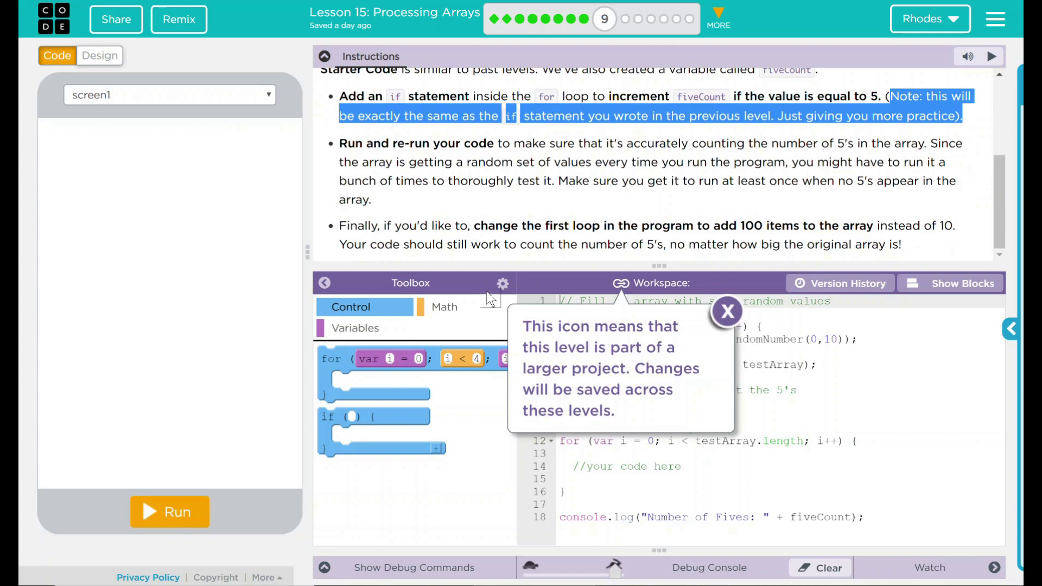
mouse_move(463, 327)
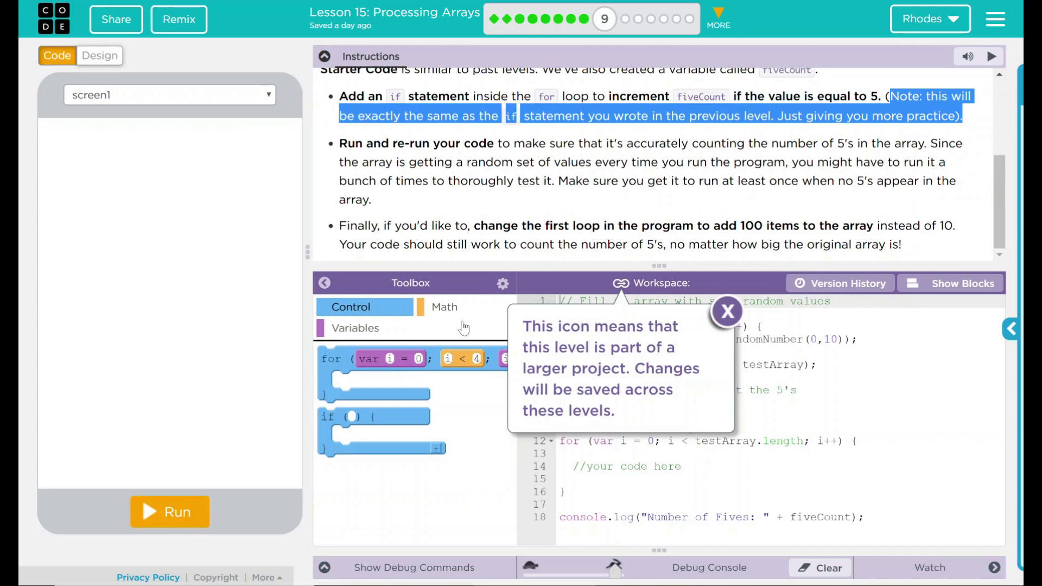
mouse_move(731, 411)
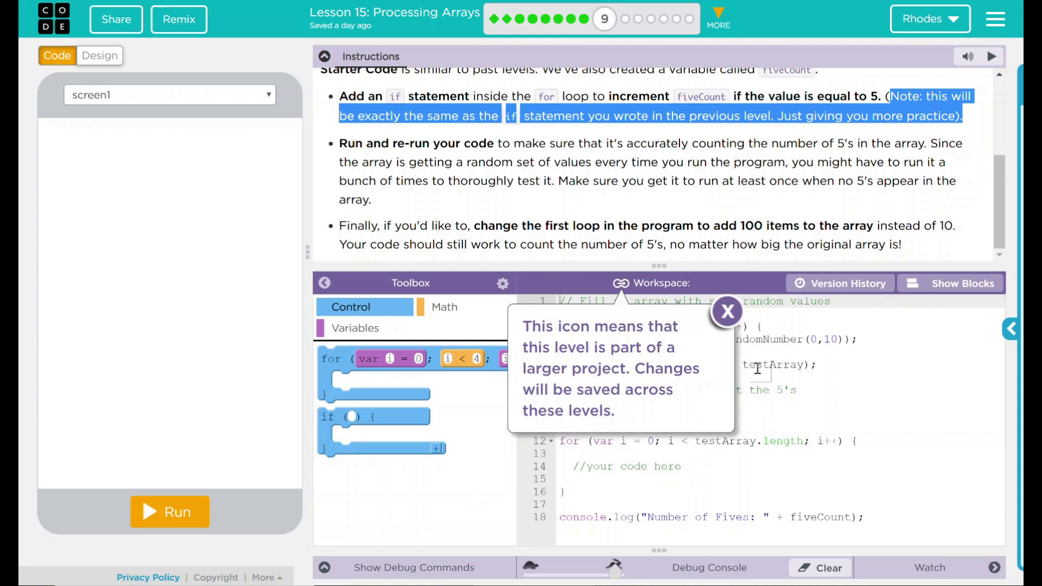
mouse_move(507, 442)
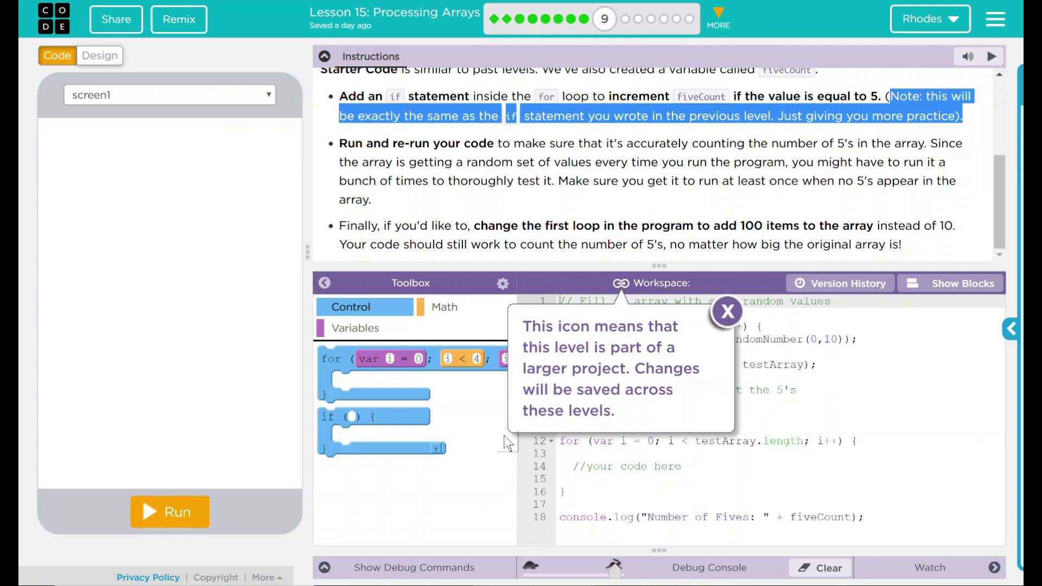
mouse_move(688, 428)
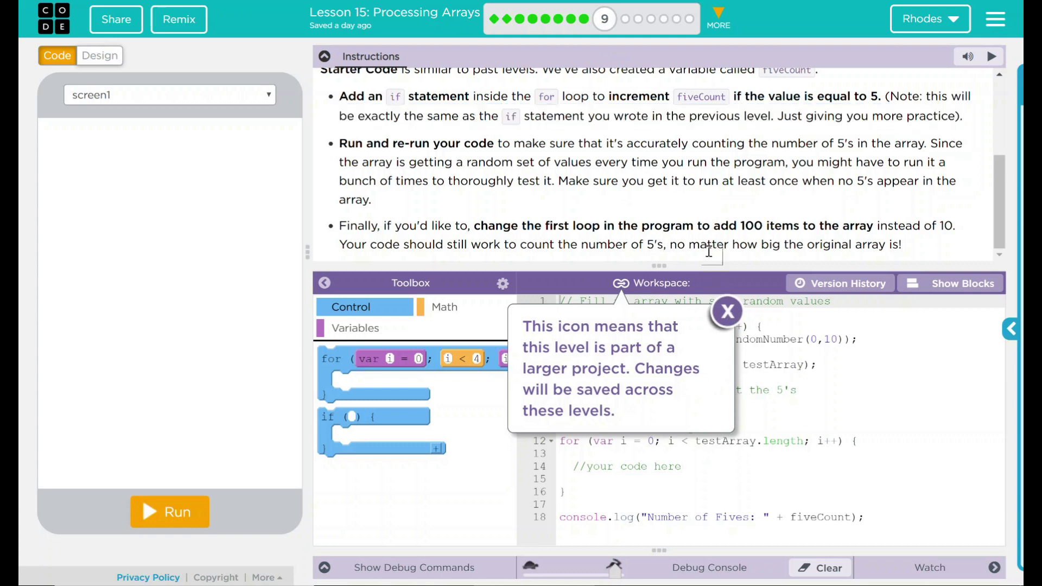
click(726, 311)
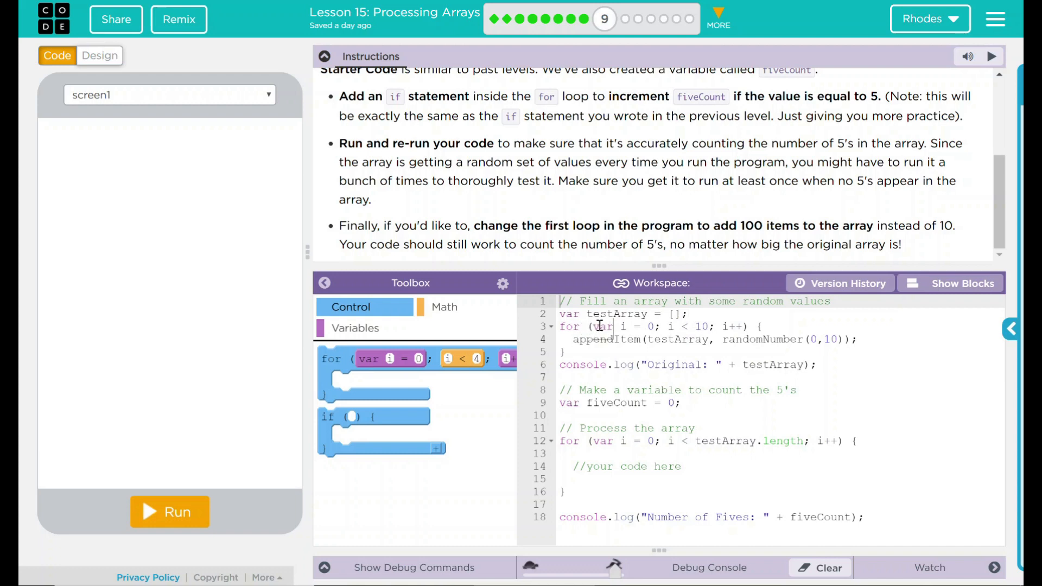
click(716, 326)
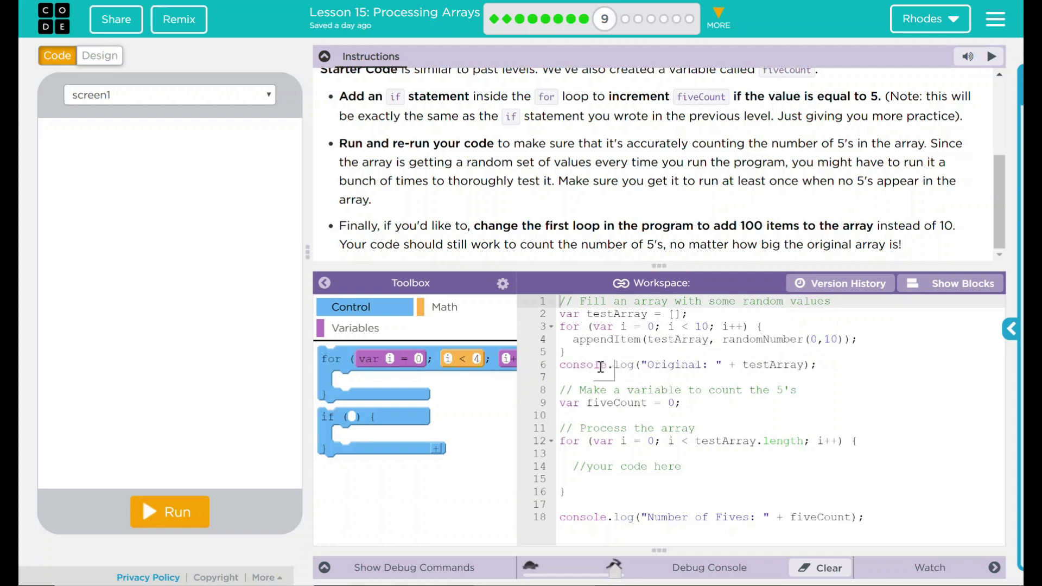
mouse_move(683, 365)
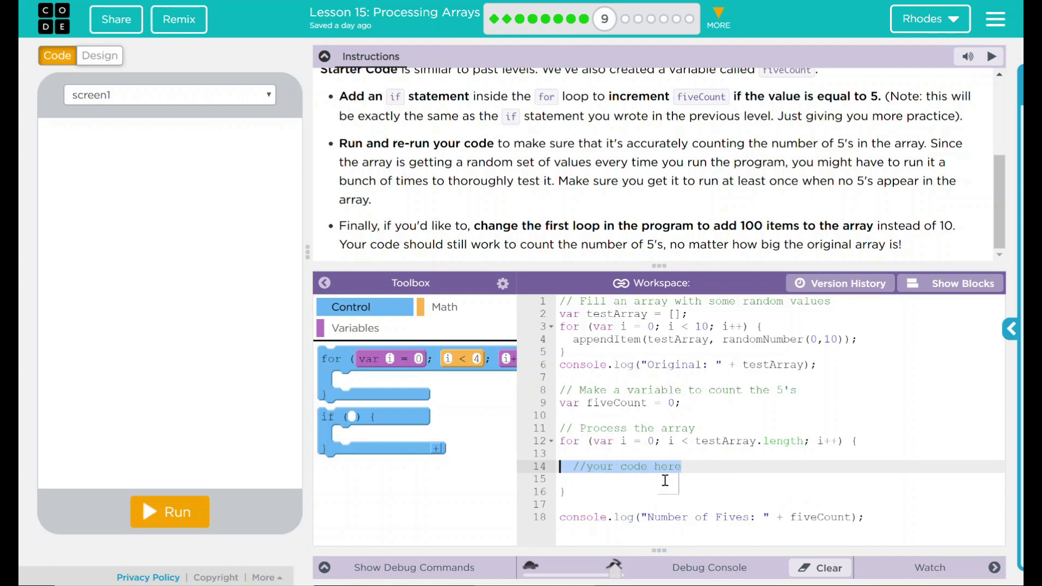
mouse_move(347, 91)
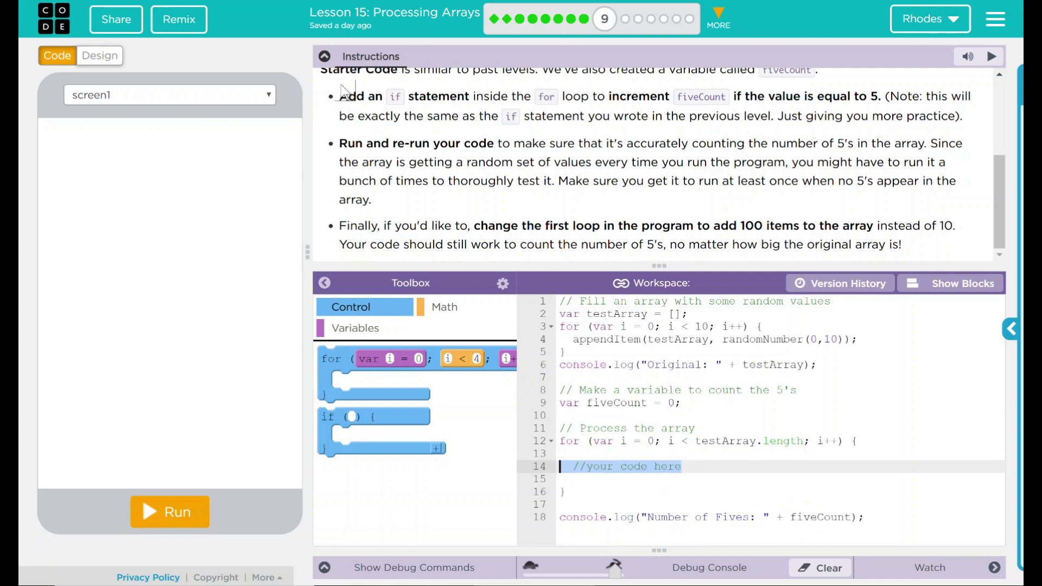
- Highlight the instruction to add an if statement that counts fives
drag(339, 97, 831, 116)
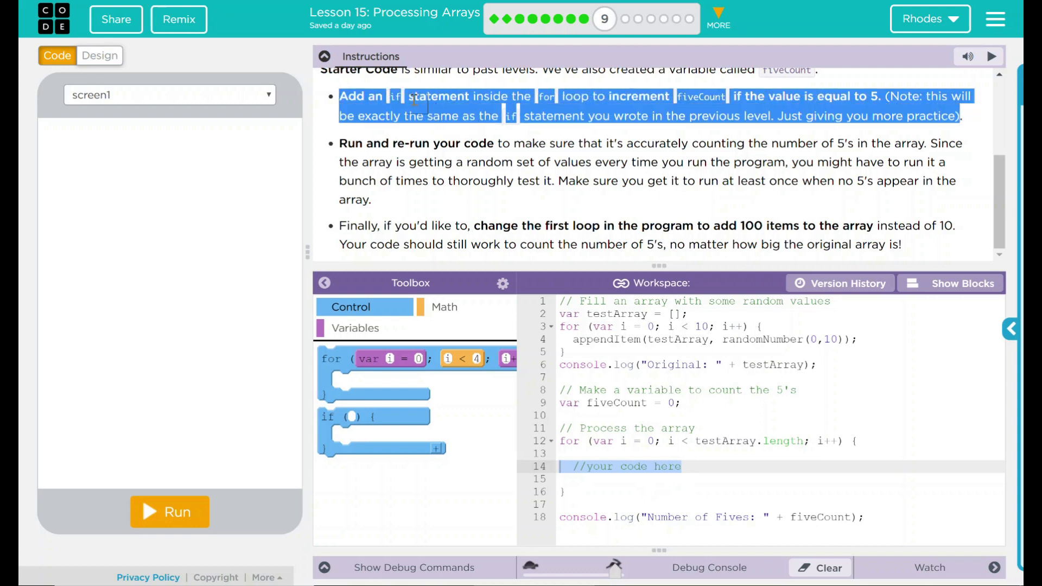
mouse_move(730, 108)
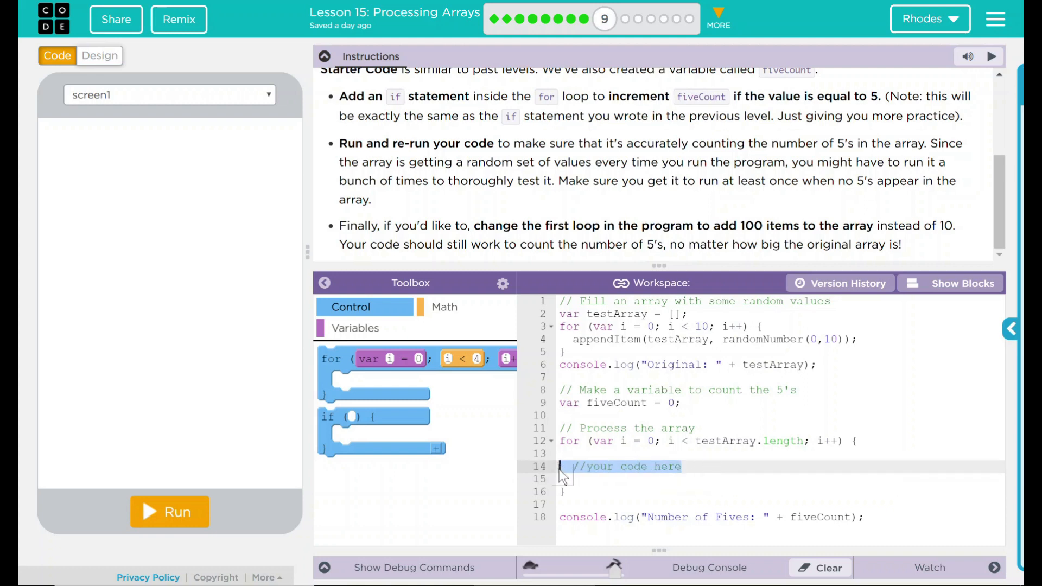
mouse_move(327, 420)
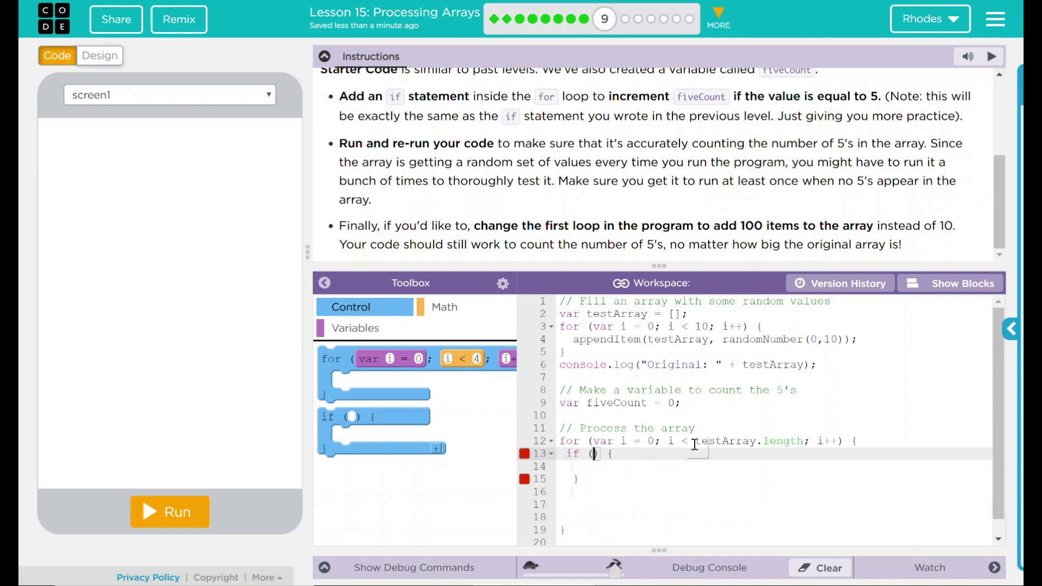
- Write if (testArray[i] == 5) { fiveCount++; } inside the array loop
text(tes)
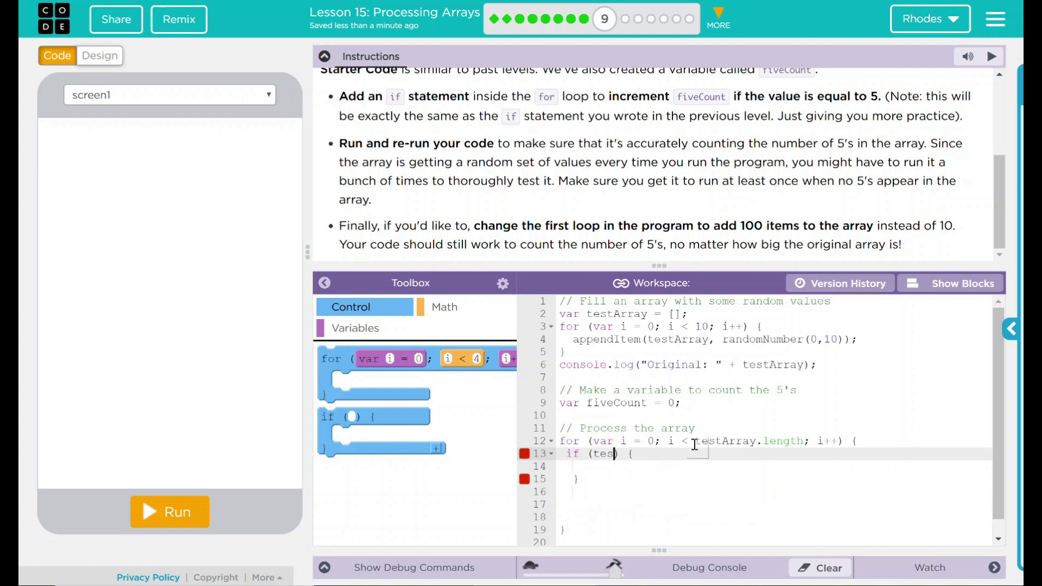
text(tArray)
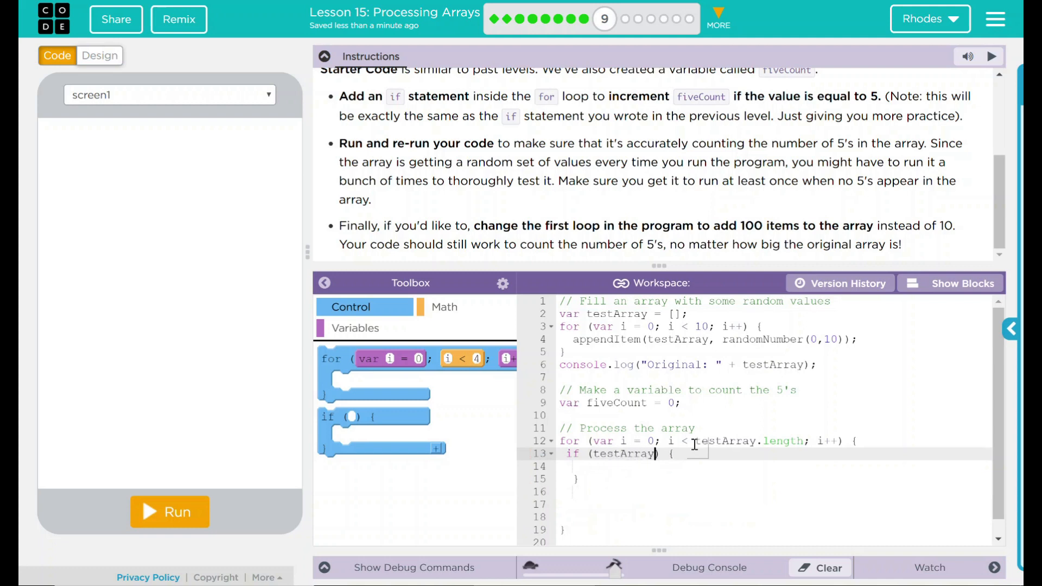
text([i])
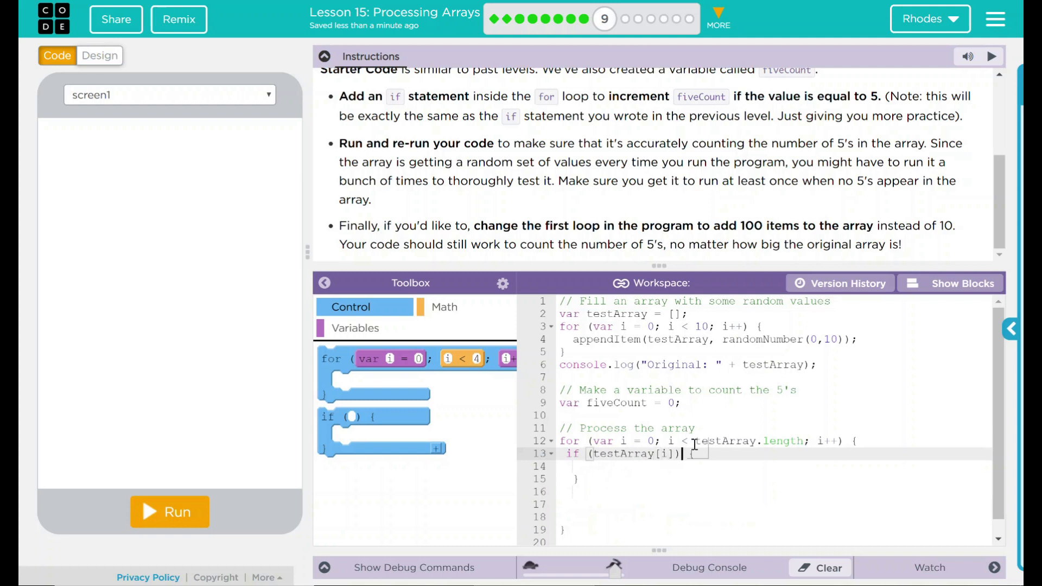
text(==)
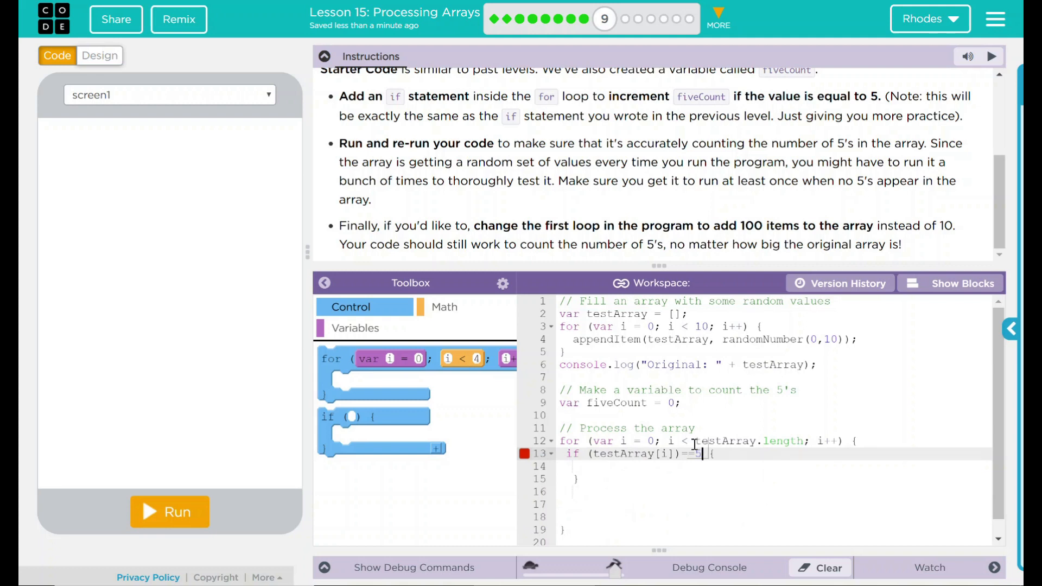
text(5)
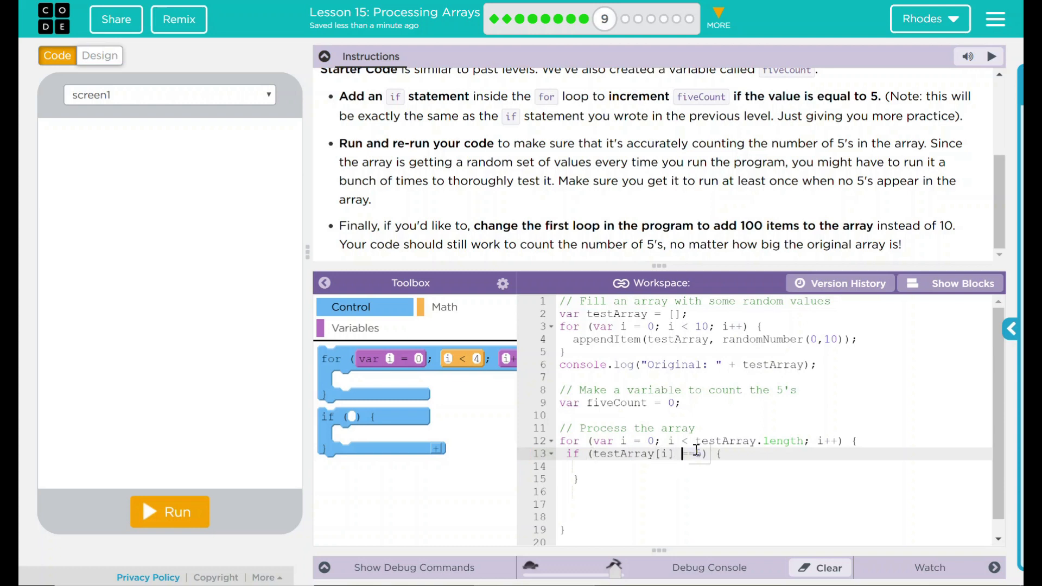
text(==)
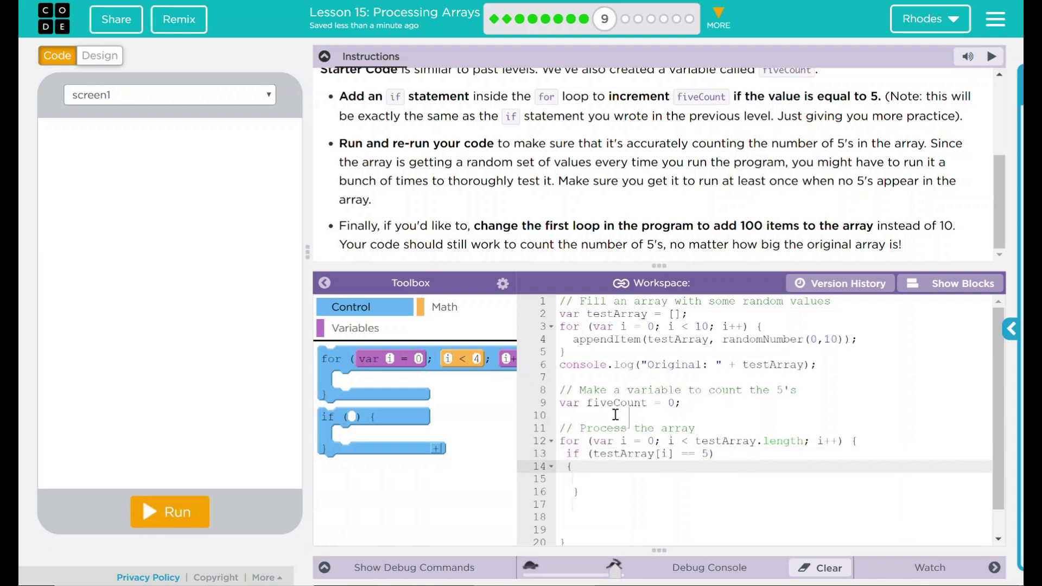
mouse_move(643, 449)
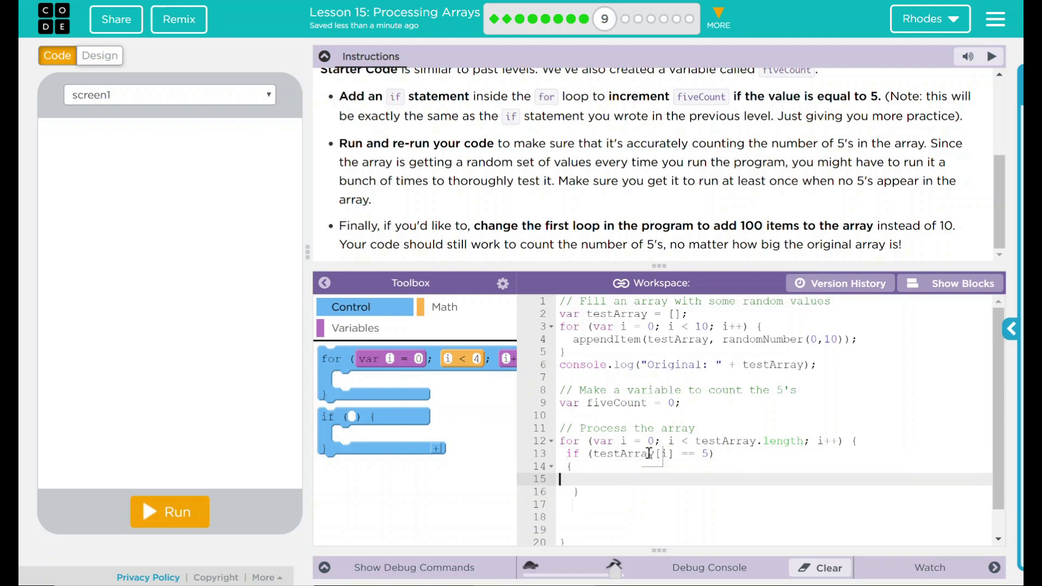
text({)
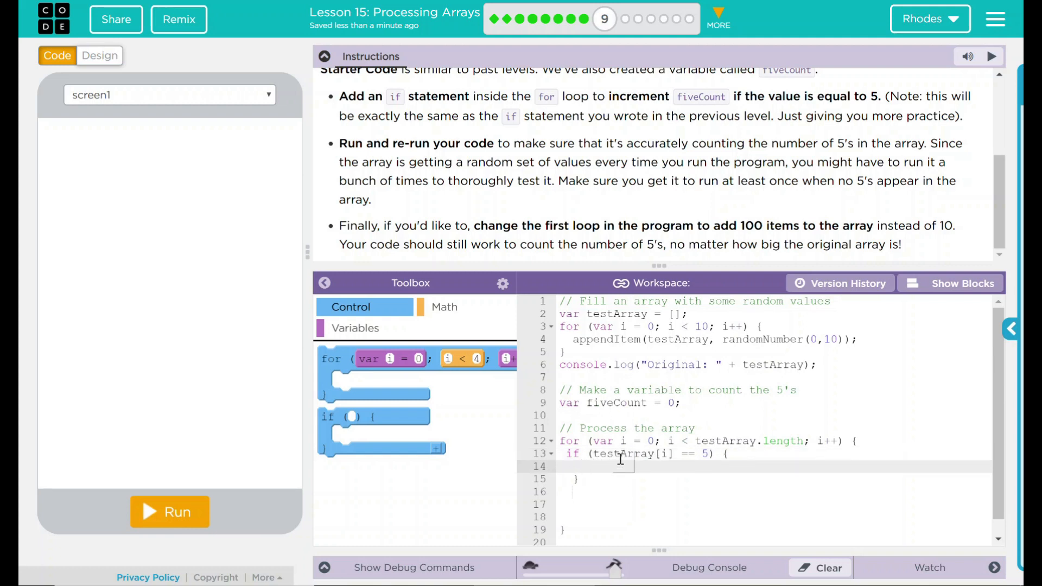
text(five)
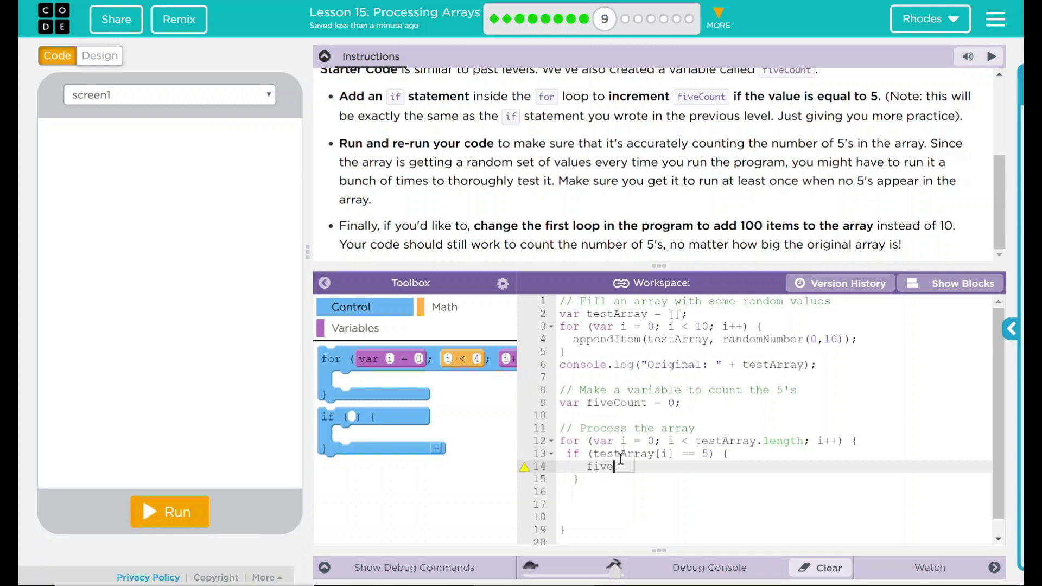
text(Co)
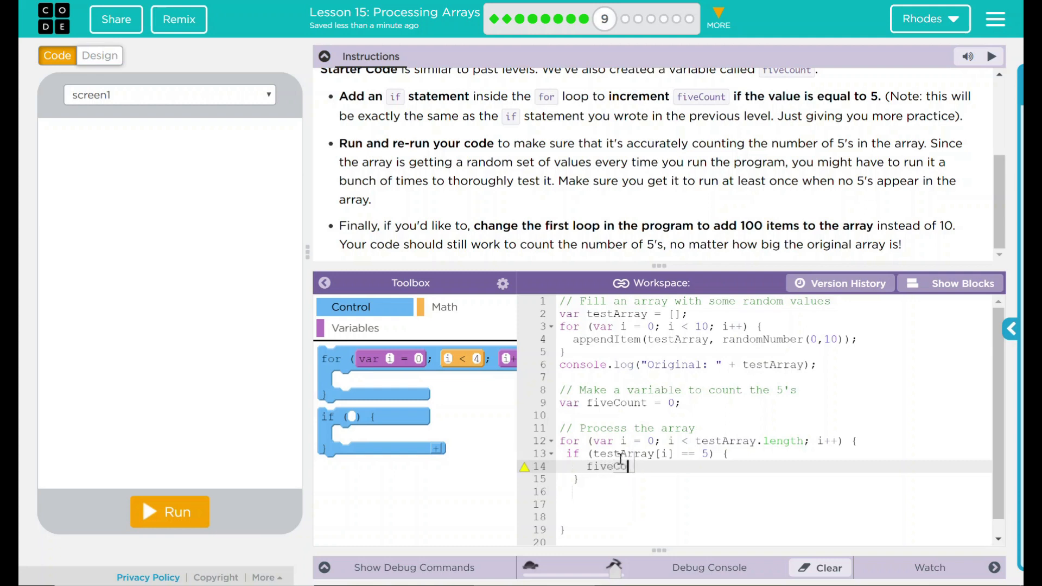
text(unt++)
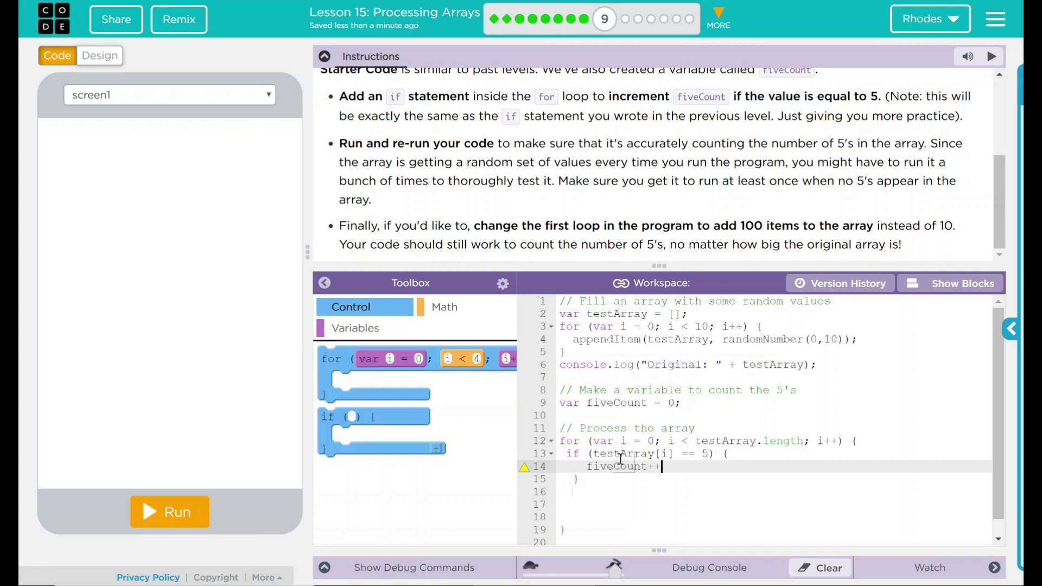
text(;)
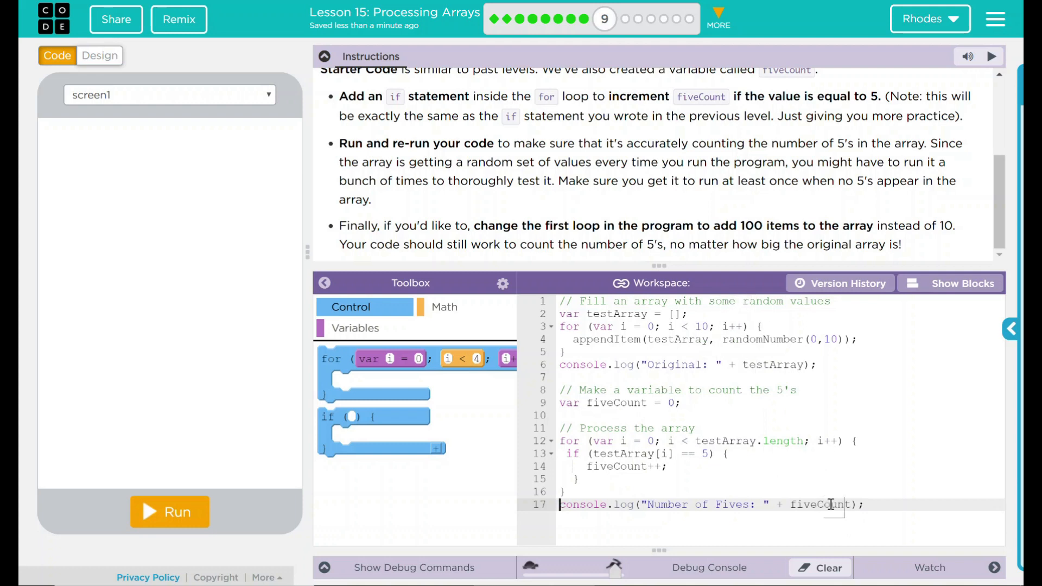
mouse_move(618, 445)
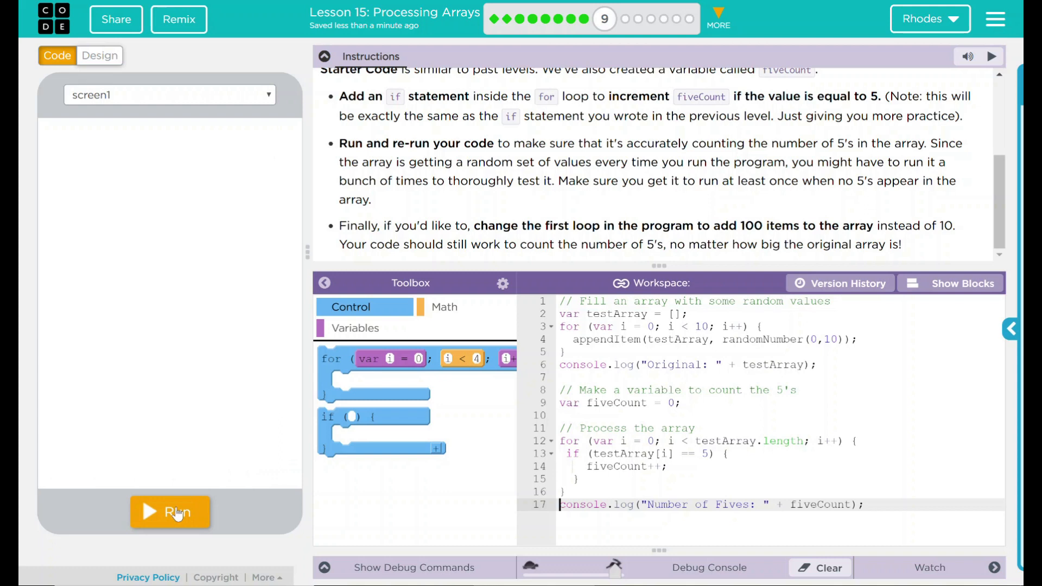
- Rerun the 10-item program repeatedly, getting five counts of 0, 2 and 1
click(169, 512)
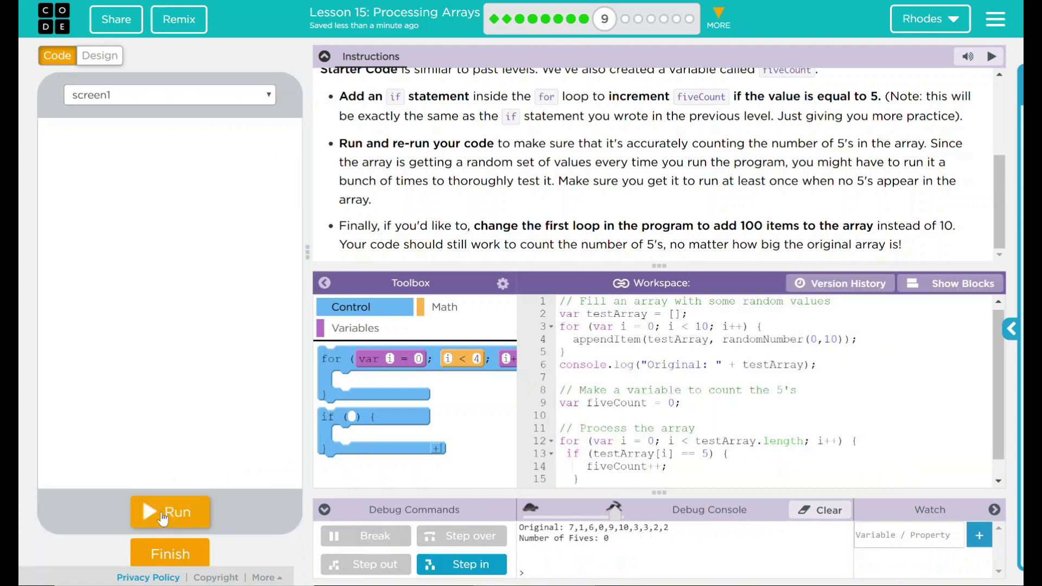
click(170, 512)
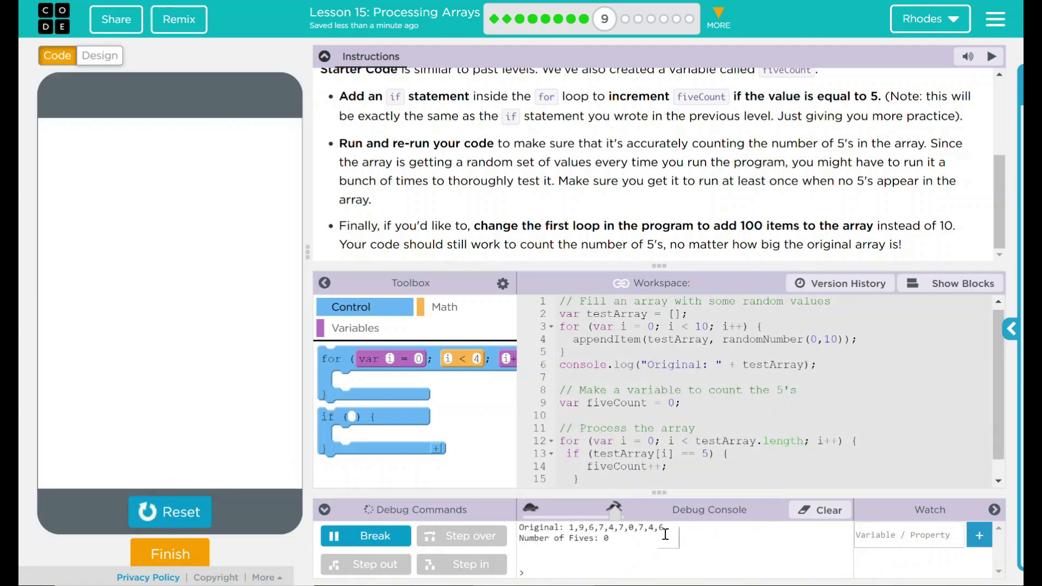
click(170, 512)
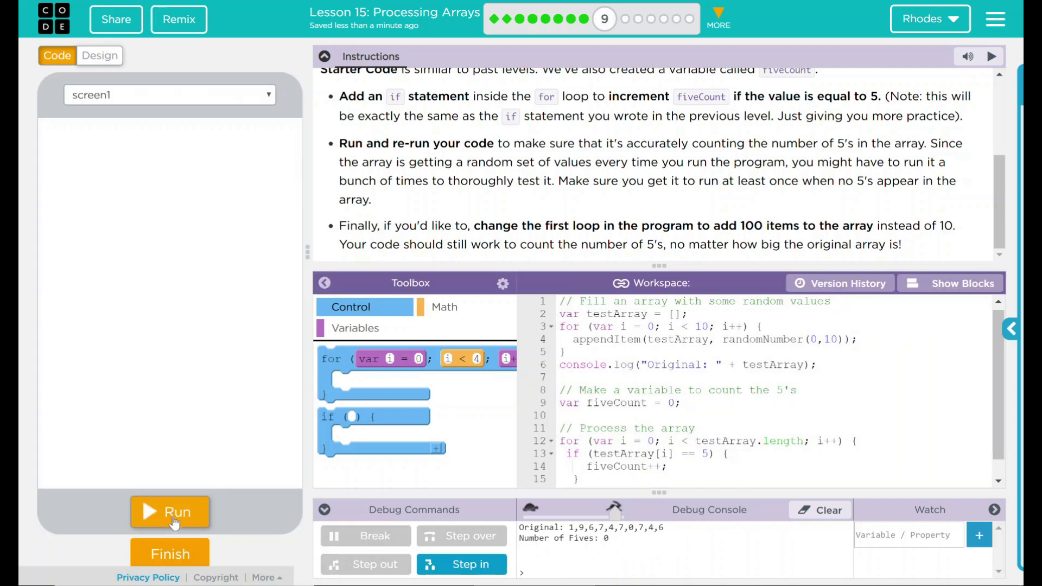
click(170, 512)
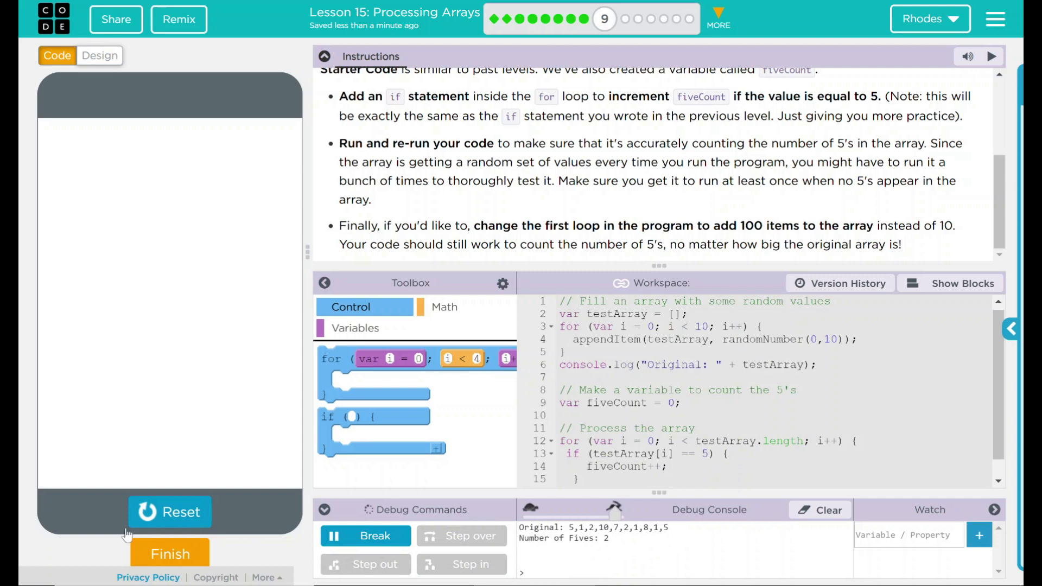
click(169, 512)
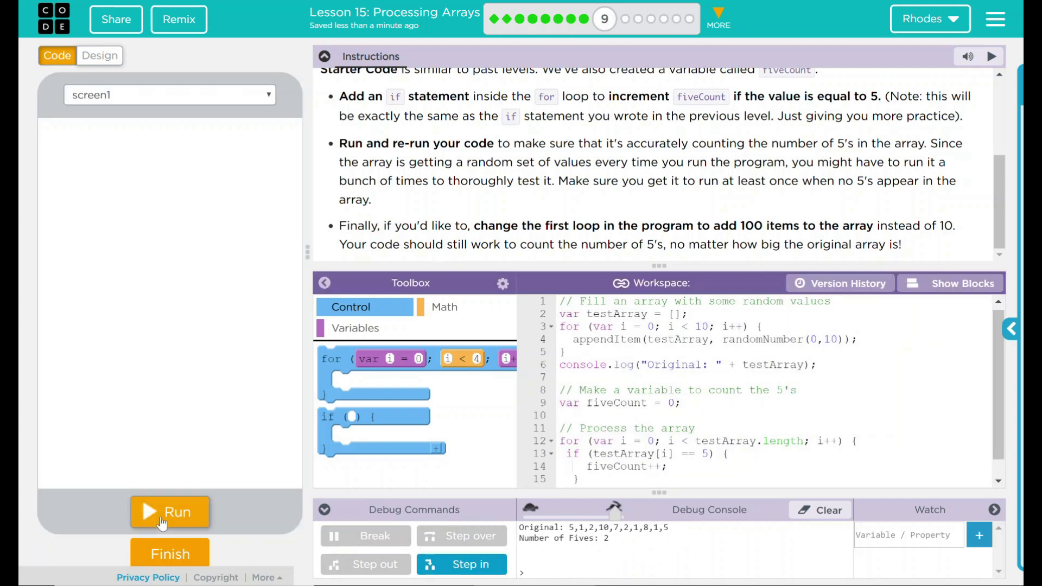
click(170, 512)
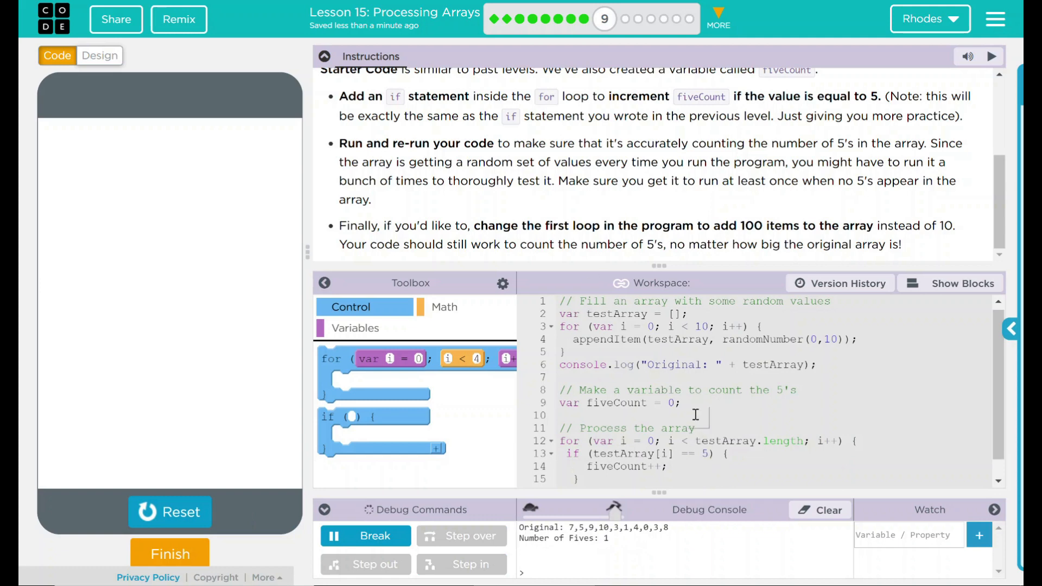
- Fill the array with 100 items and rerun several times, logging counts like 10, 12 and 9
drag(339, 225, 663, 225)
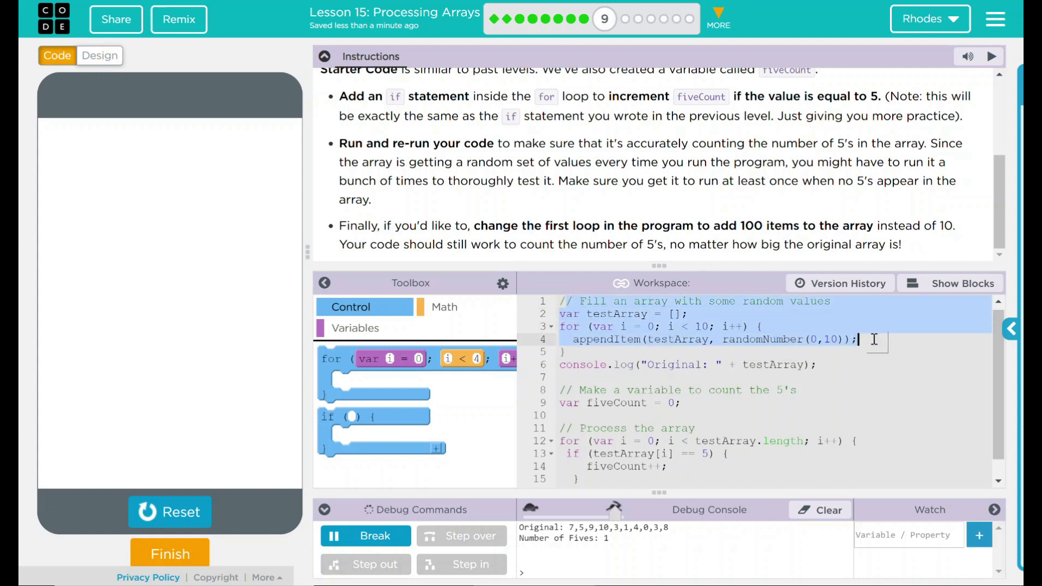
mouse_move(676, 349)
text(0)
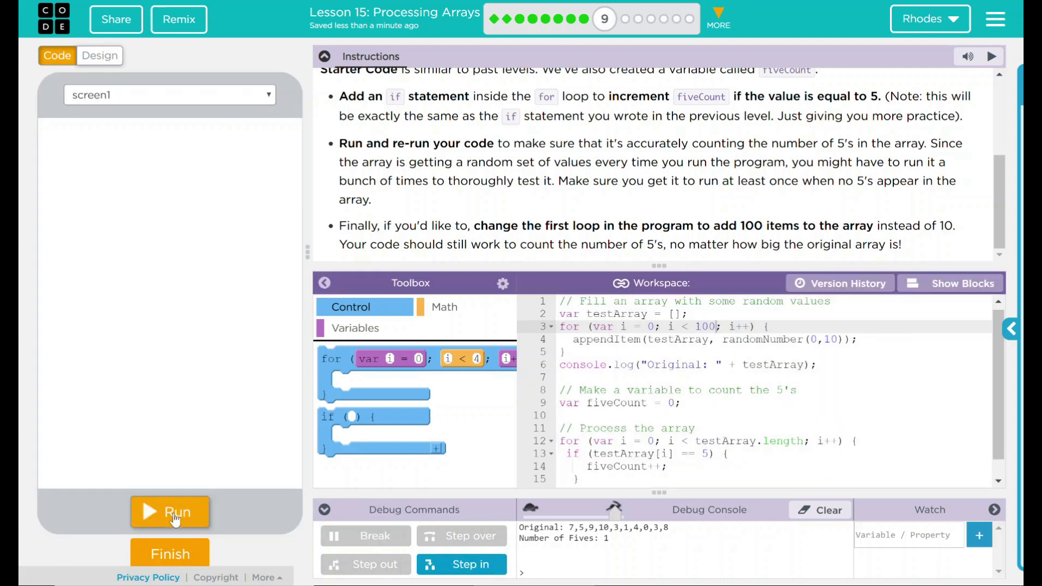
click(170, 512)
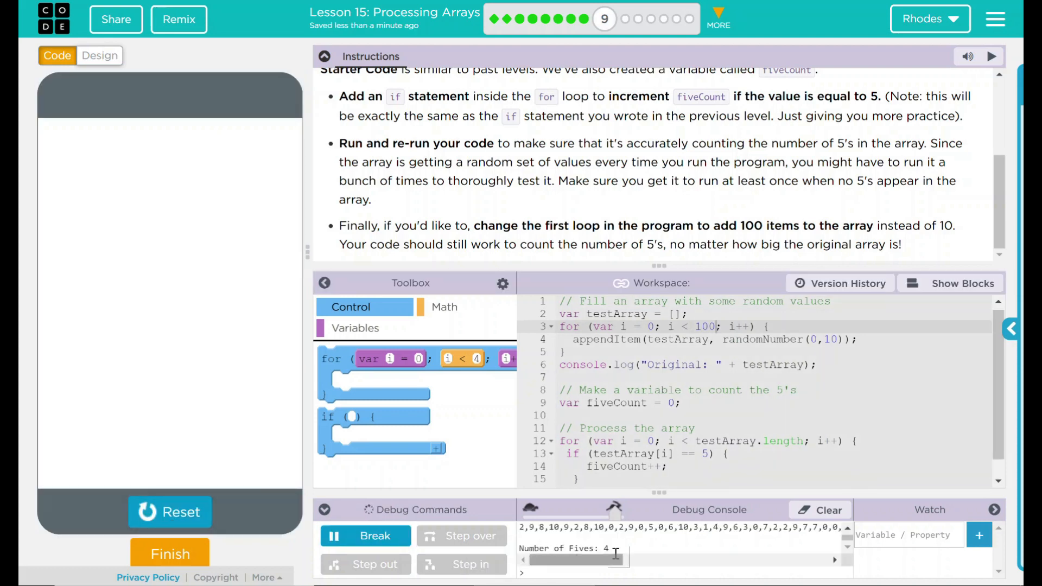
drag(595, 559, 615, 562)
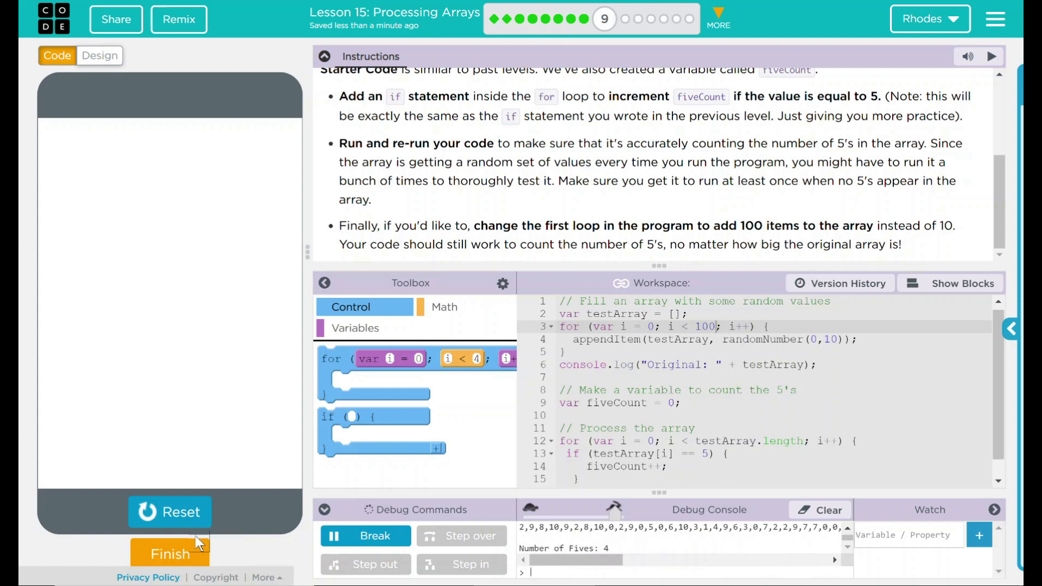
mouse_move(162, 520)
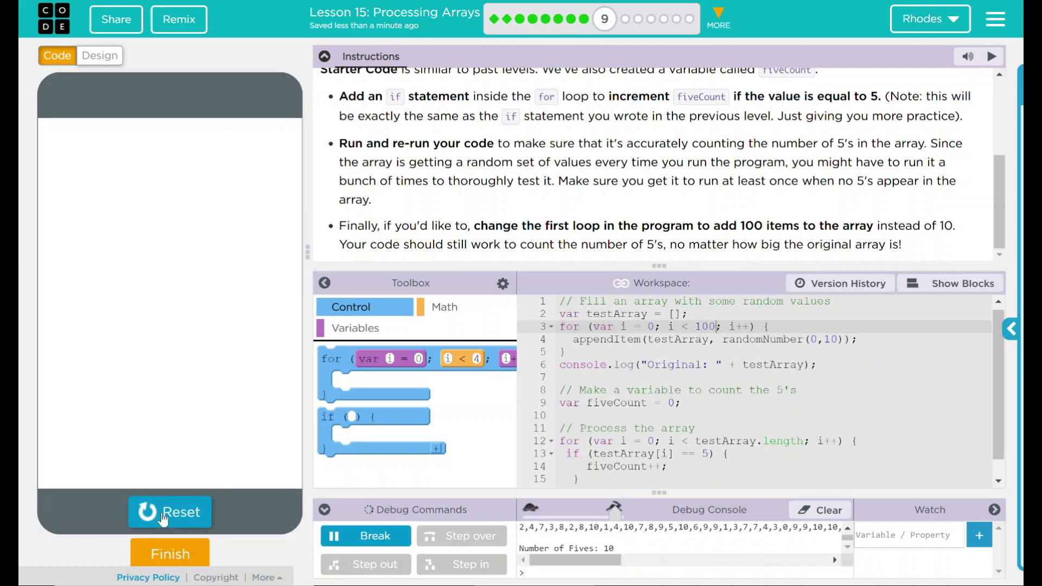
click(169, 512)
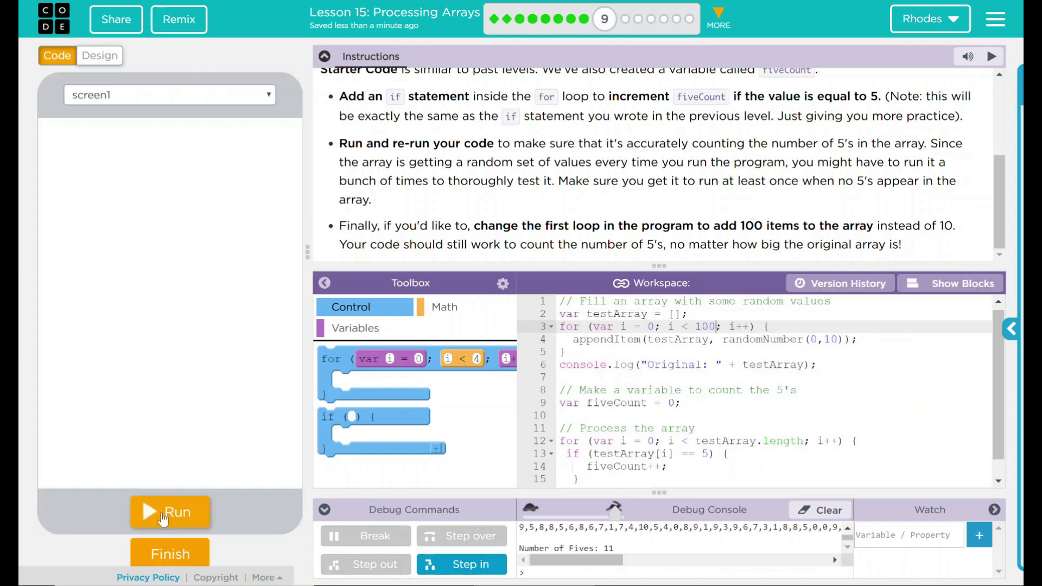
click(165, 512)
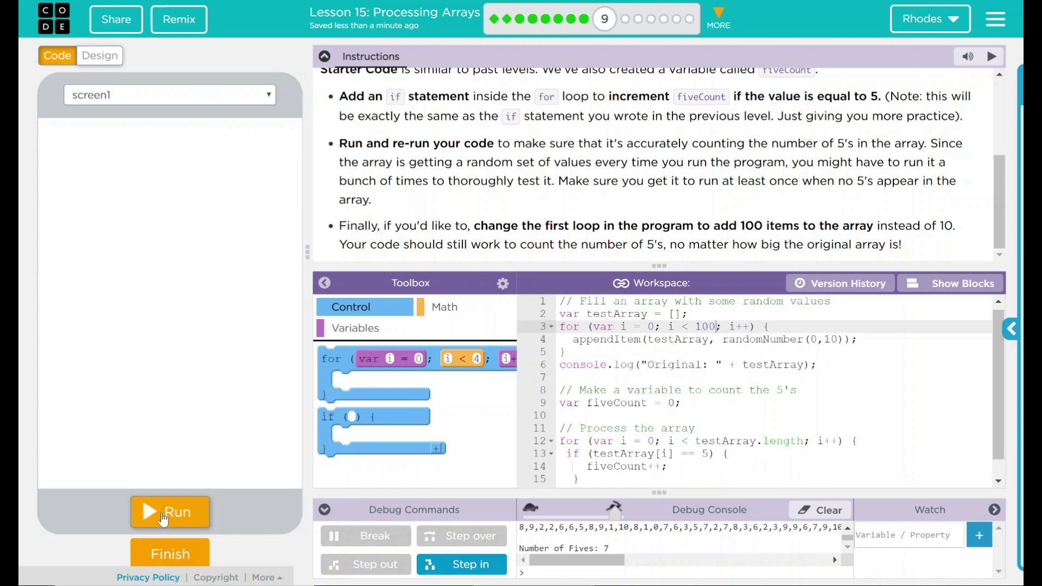
click(169, 512)
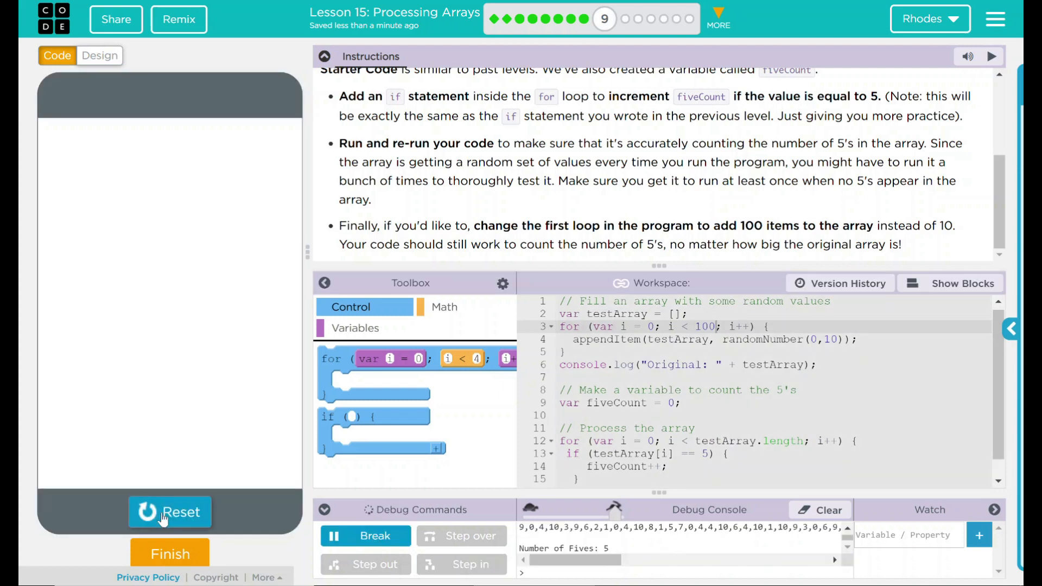
click(170, 512)
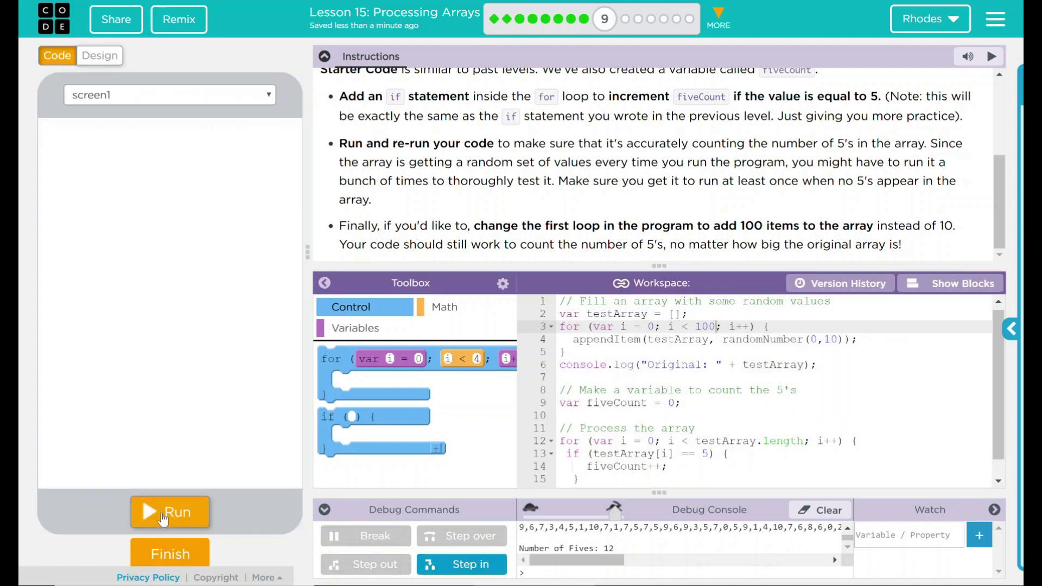
click(169, 512)
text(0)
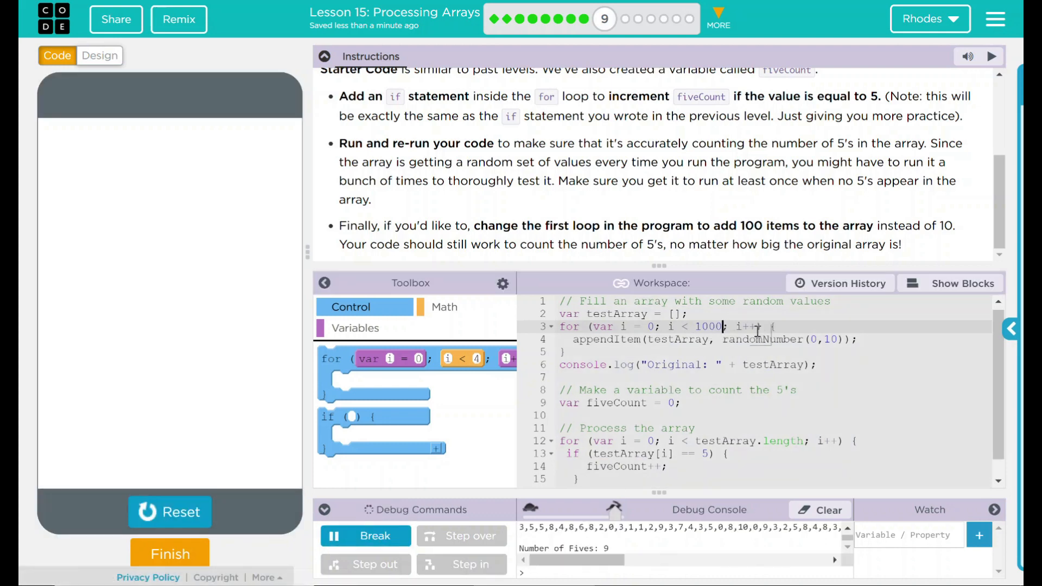
- Reset and run the 1000-item version, which reports 99 fives
click(170, 512)
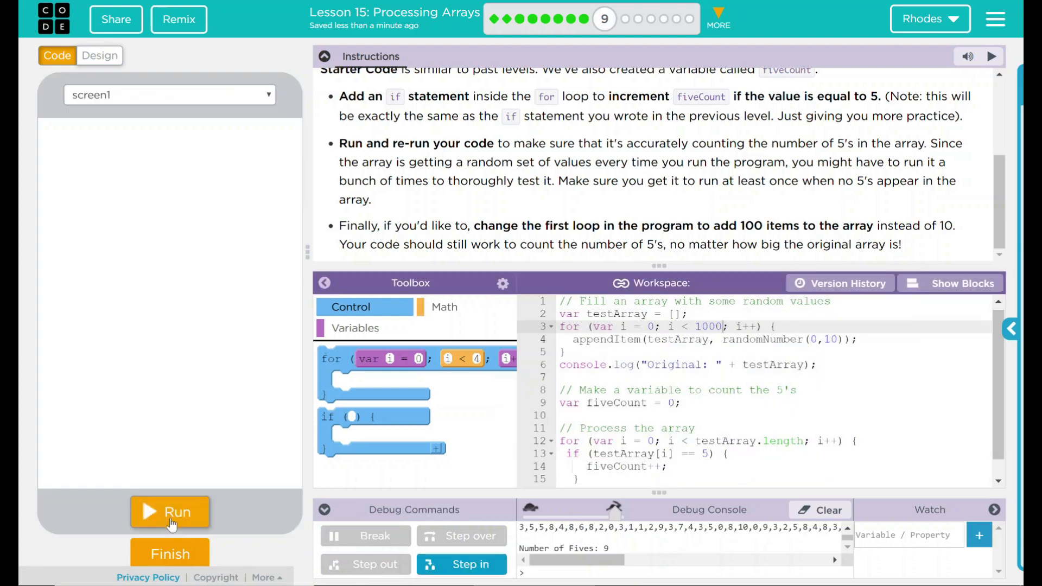
click(170, 512)
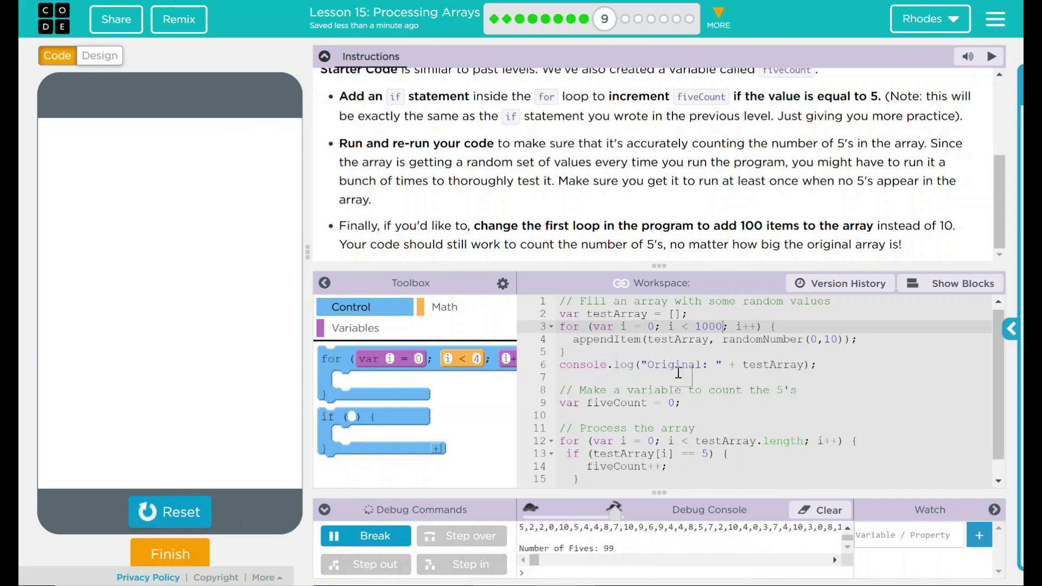
mouse_move(417, 266)
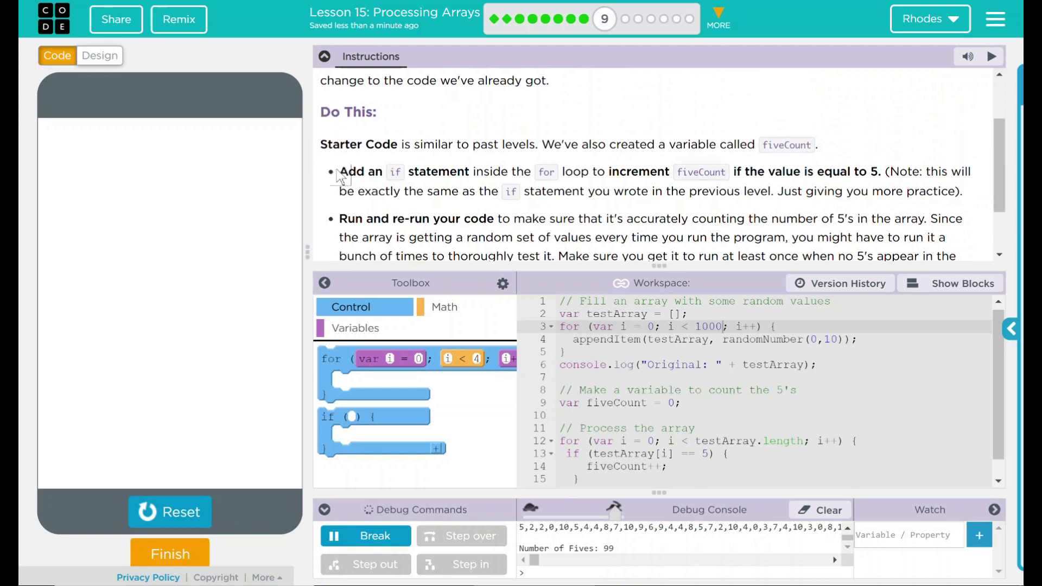
- Highlight the instruction about adding the if statement
drag(338, 172, 664, 172)
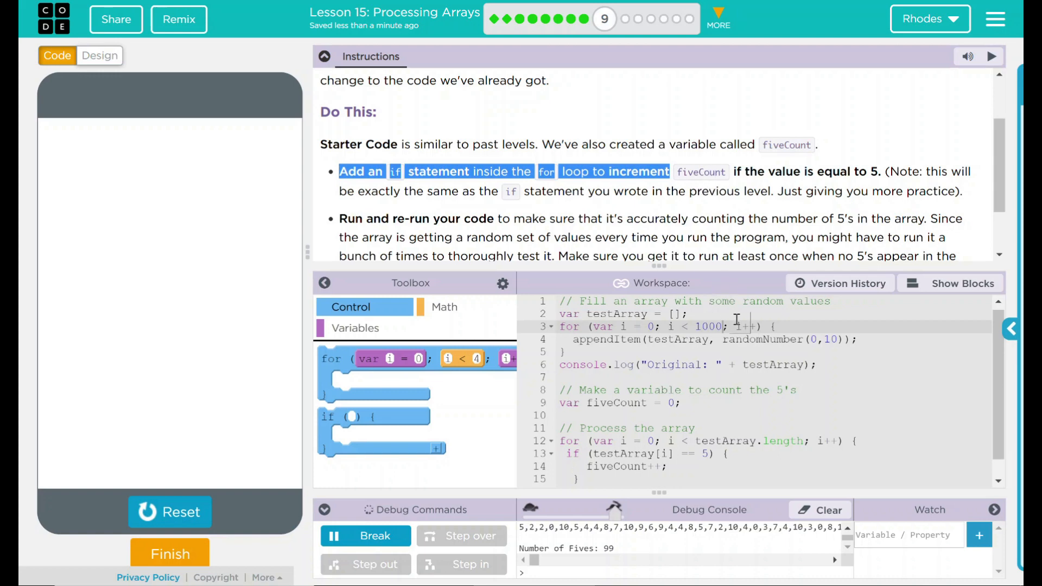
mouse_move(558, 207)
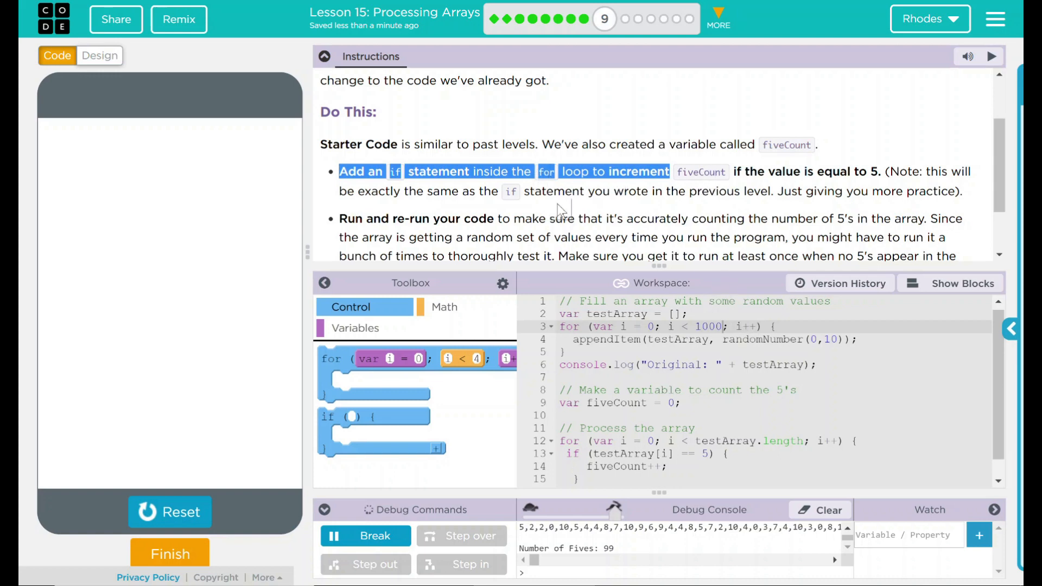
mouse_move(475, 151)
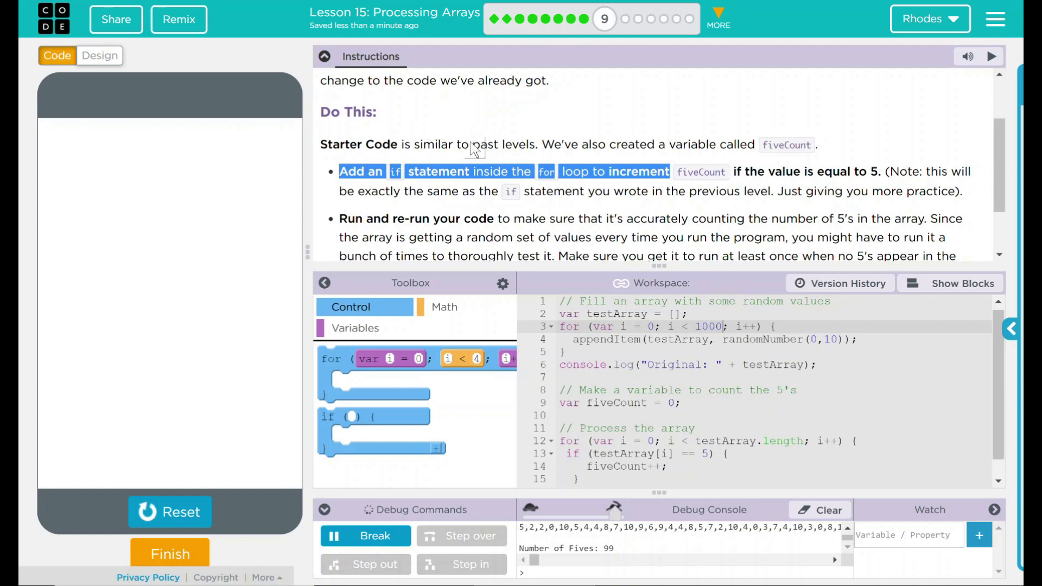
mouse_move(944, 173)
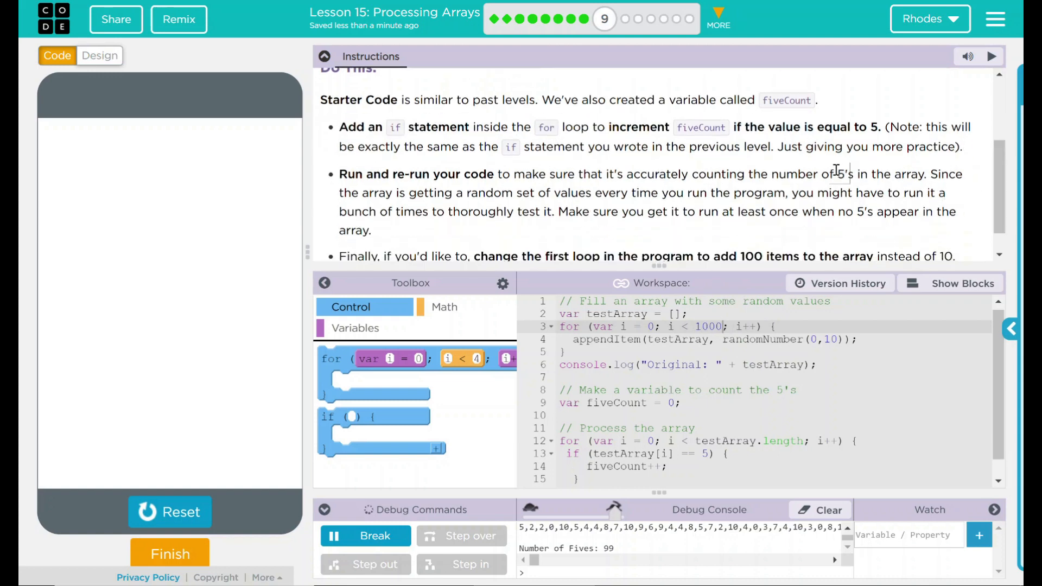
mouse_move(418, 153)
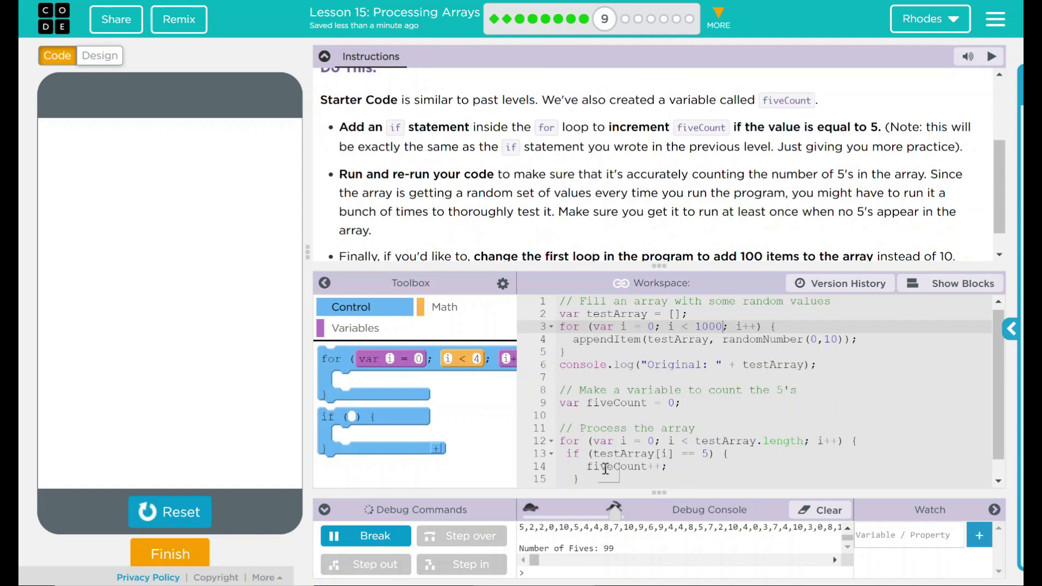
mouse_move(611, 403)
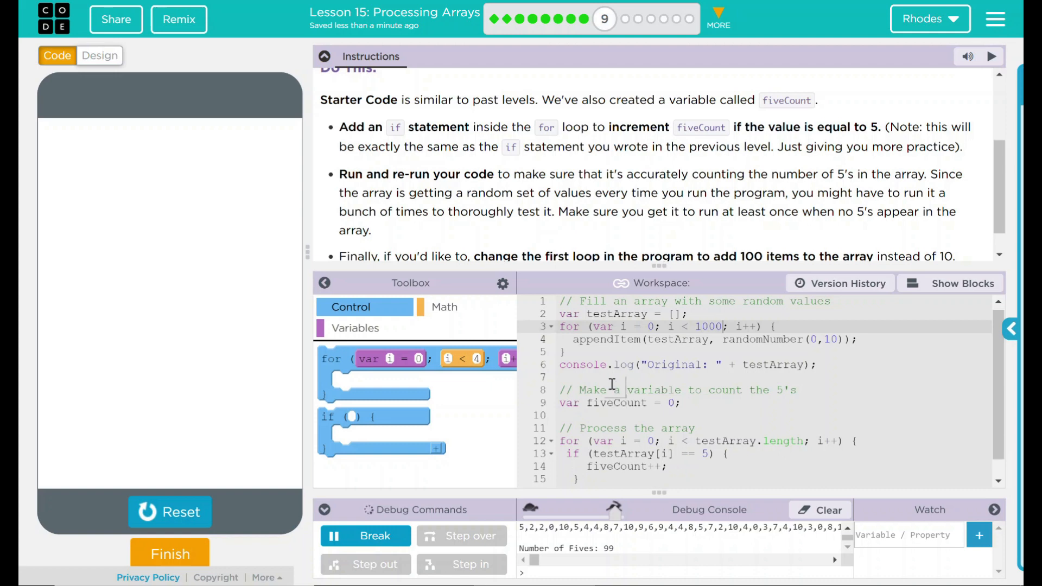
mouse_move(501, 211)
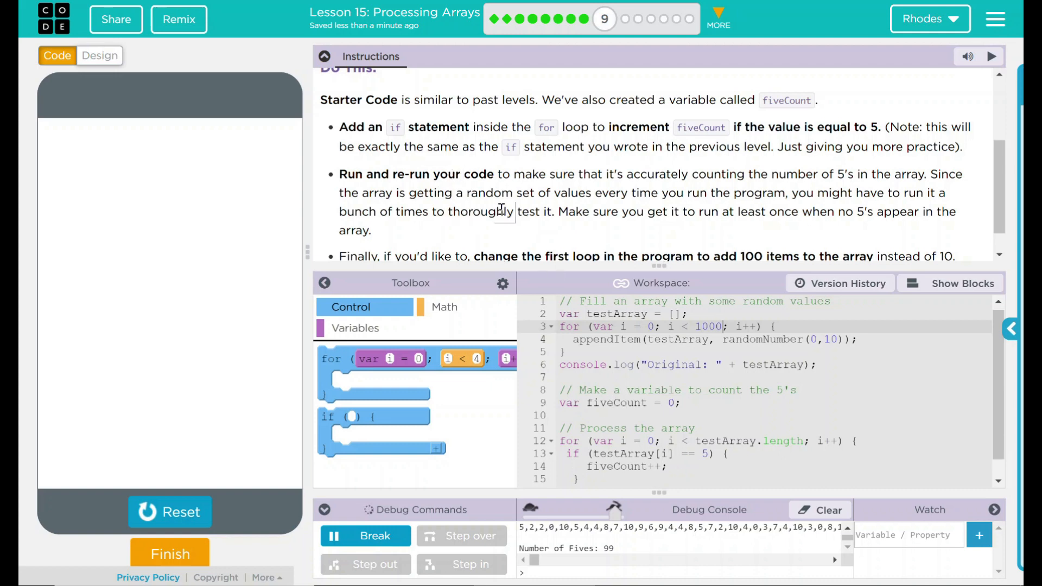
mouse_move(612, 187)
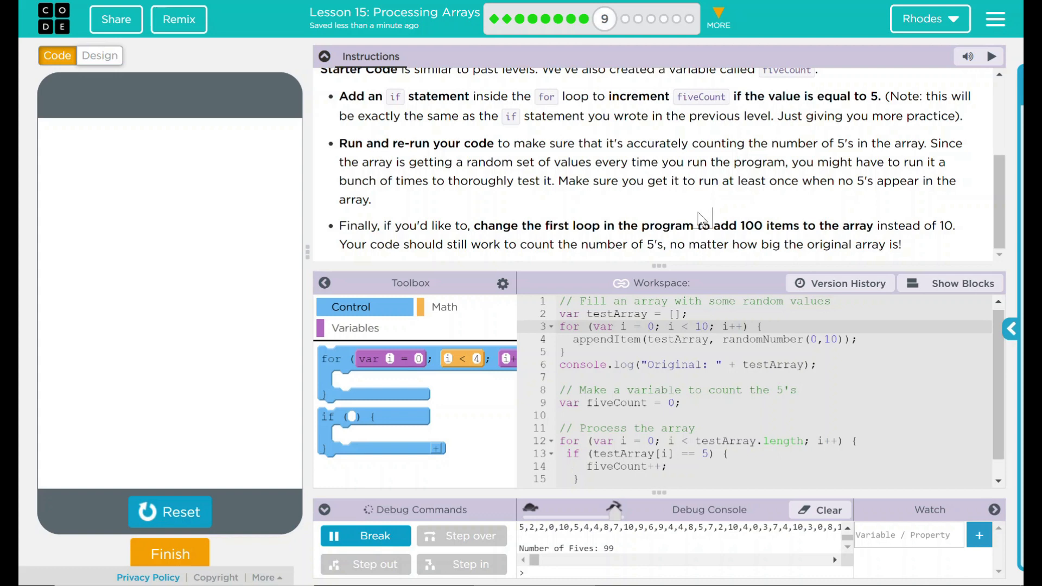
mouse_move(625, 578)
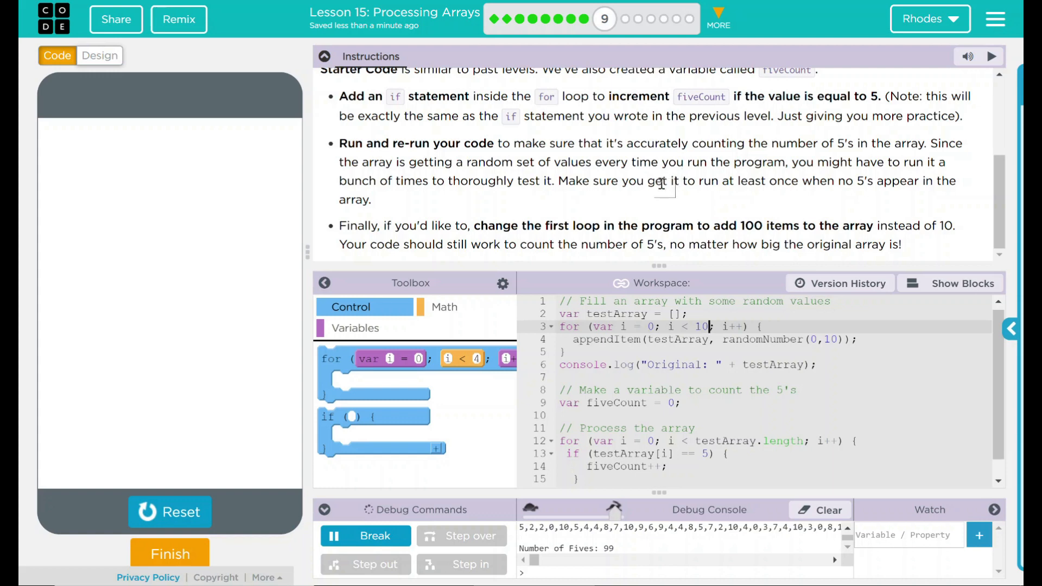
mouse_move(631, 244)
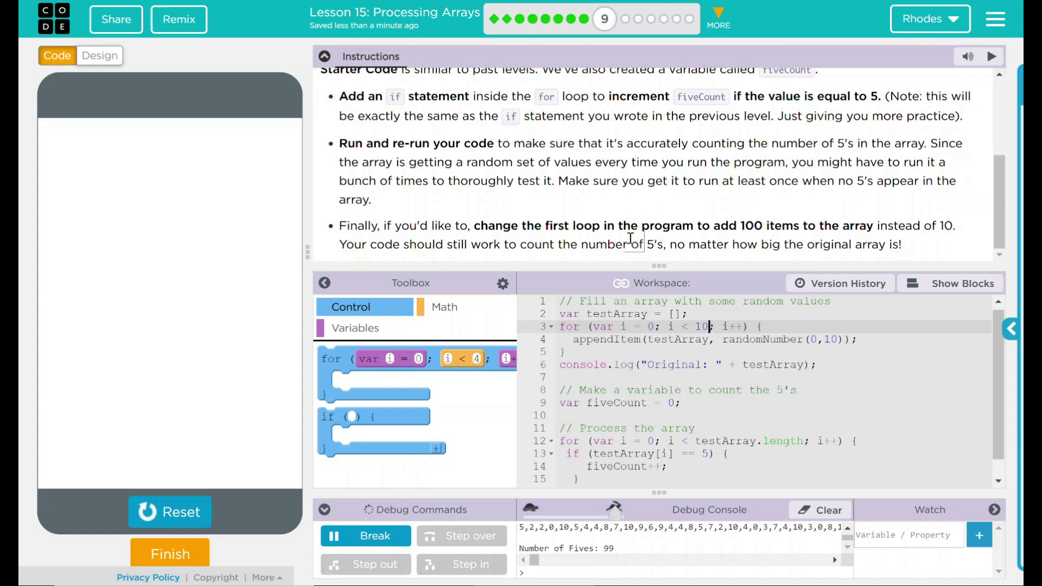
mouse_move(617, 216)
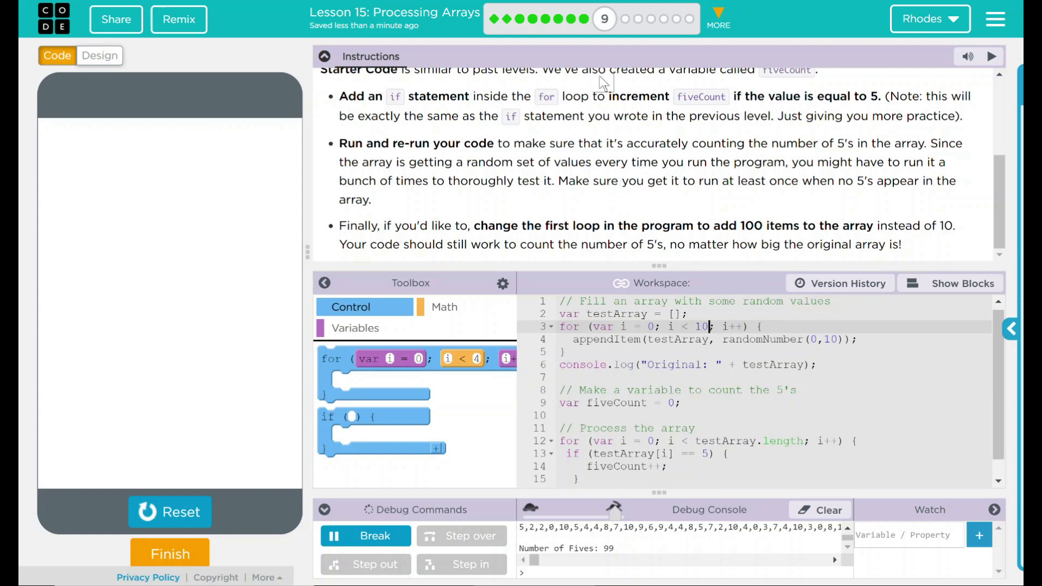
mouse_move(996, 198)
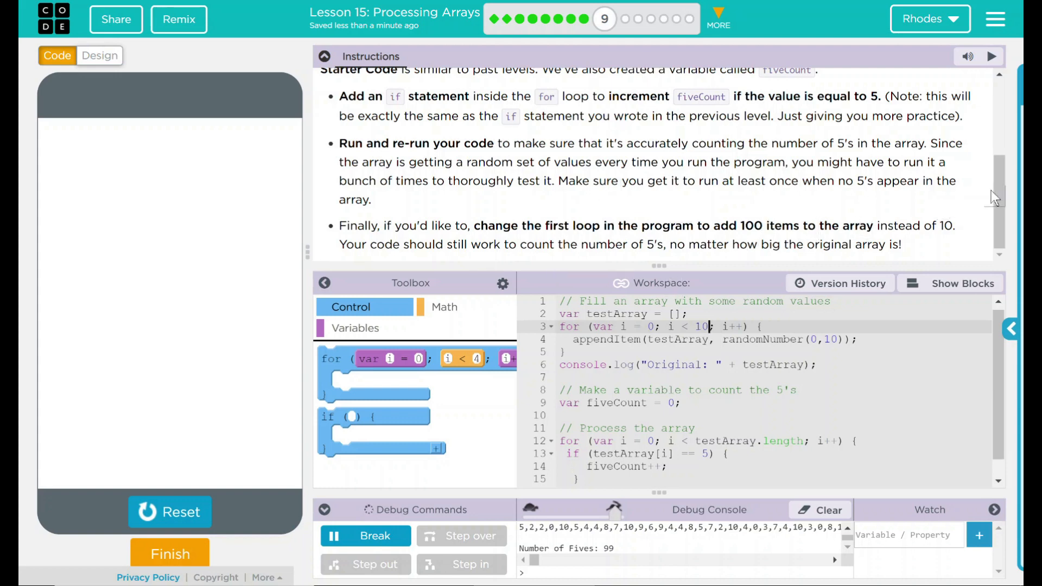
mouse_move(723, 350)
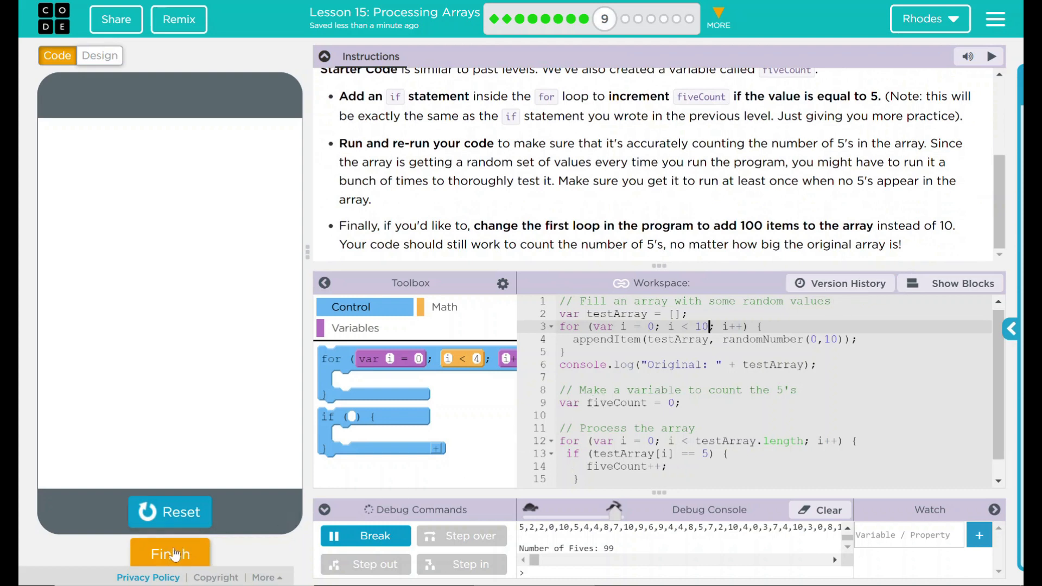
- Click Finish below the app preview to mark the level done
click(169, 554)
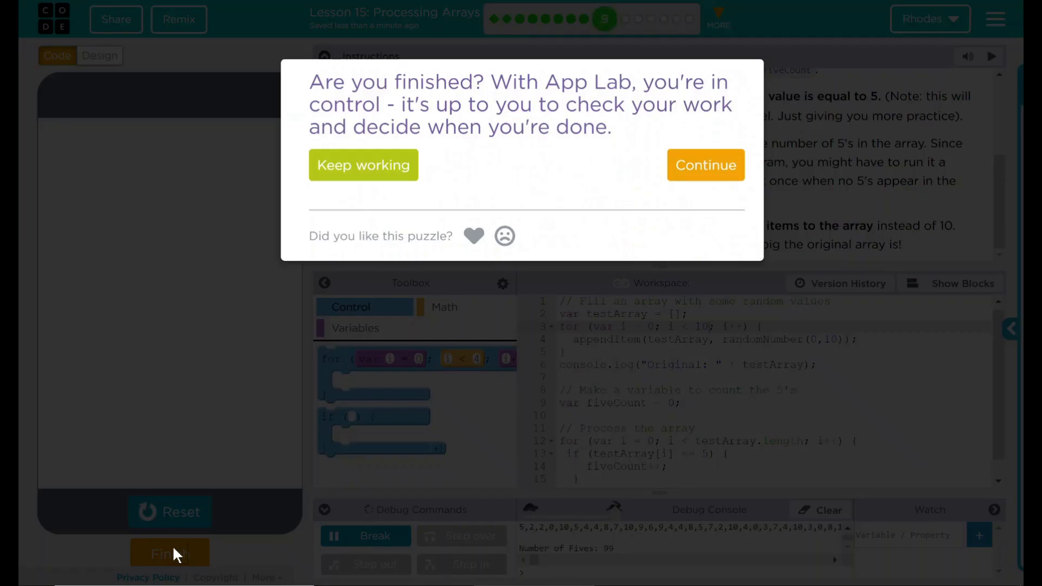